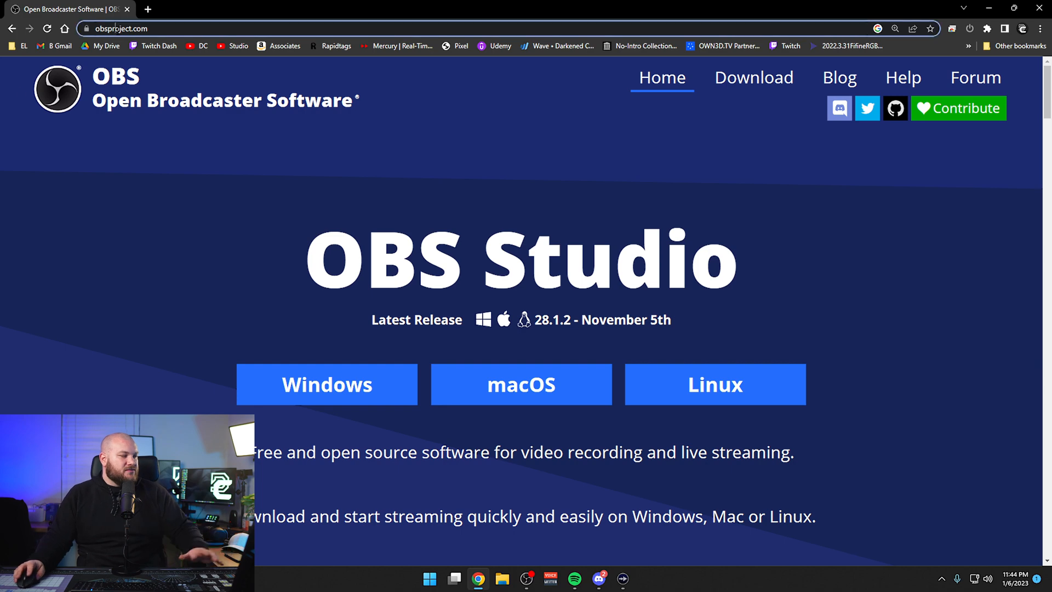
# Search the web for "source record obs" and open the Source Record | OBS Forums result
pyautogui.click(135, 28)
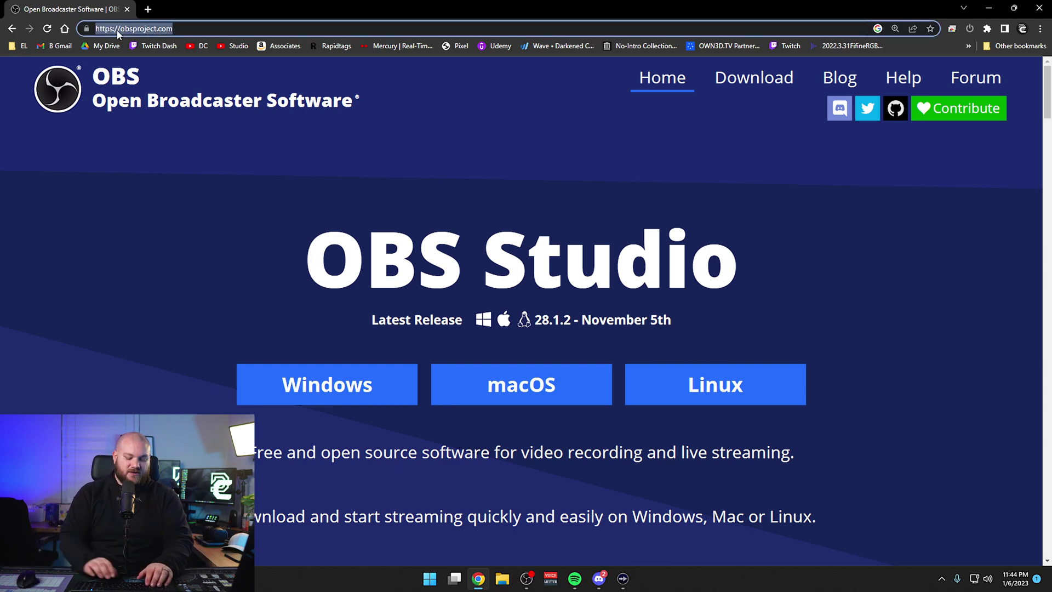
pyautogui.write('source record obs')
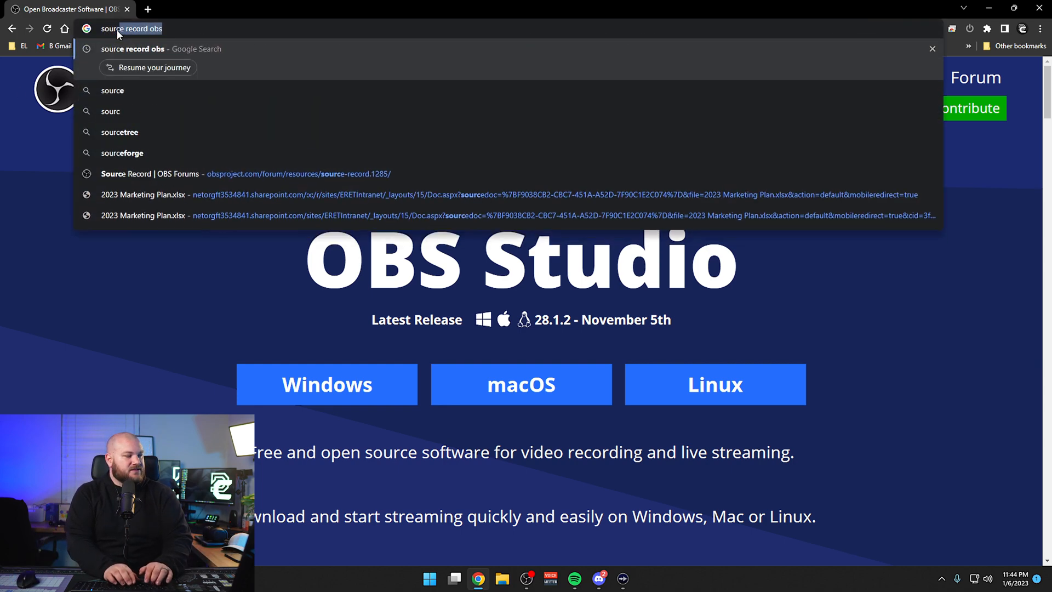
pyautogui.press('Return')
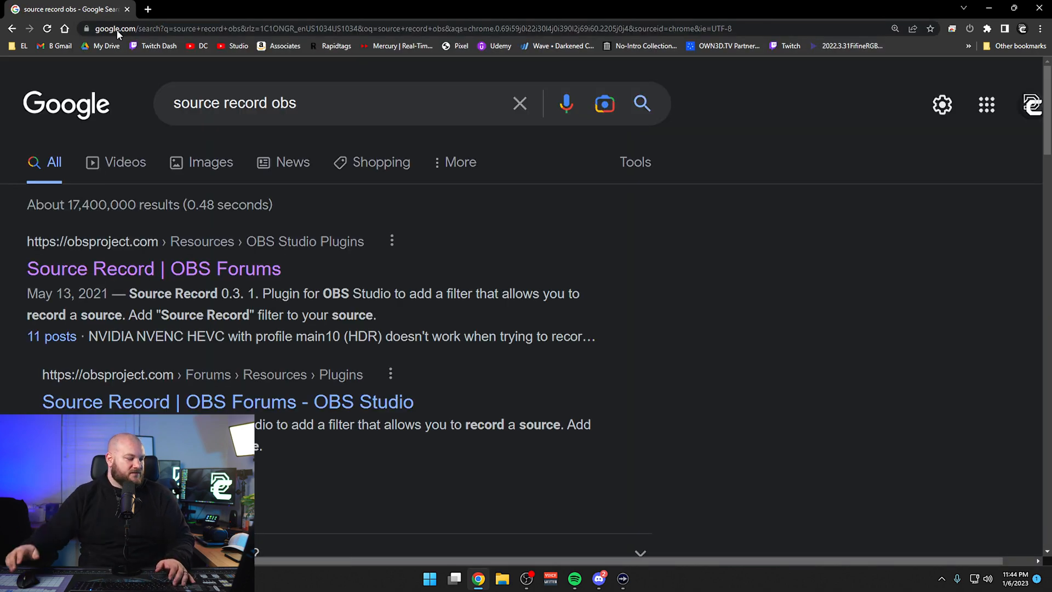
pyautogui.click(154, 268)
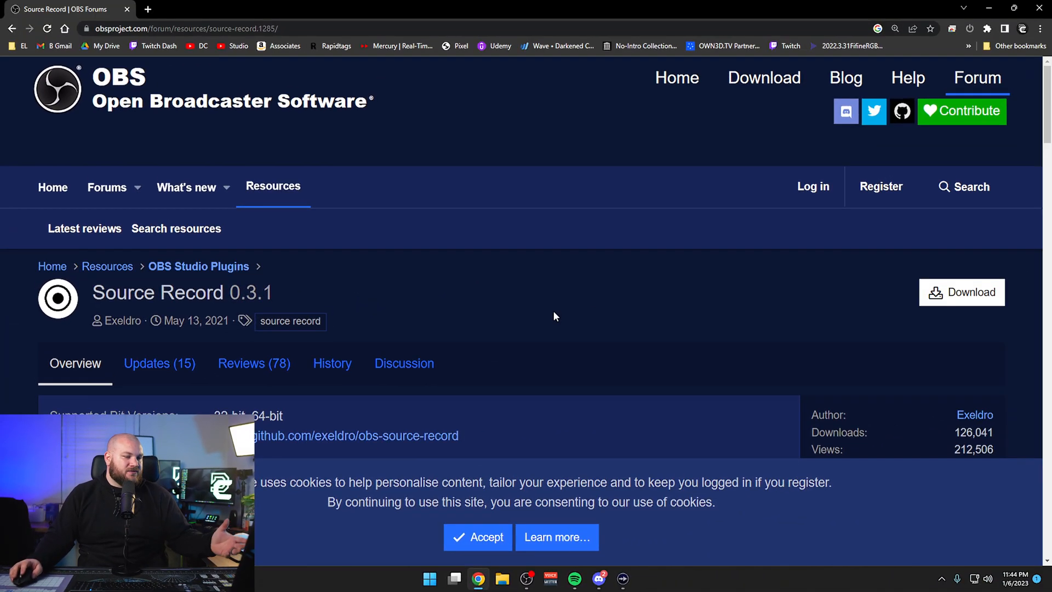
# Bring up the Source Record 0.3.1 download file choices via the Download button
pyautogui.click(960, 292)
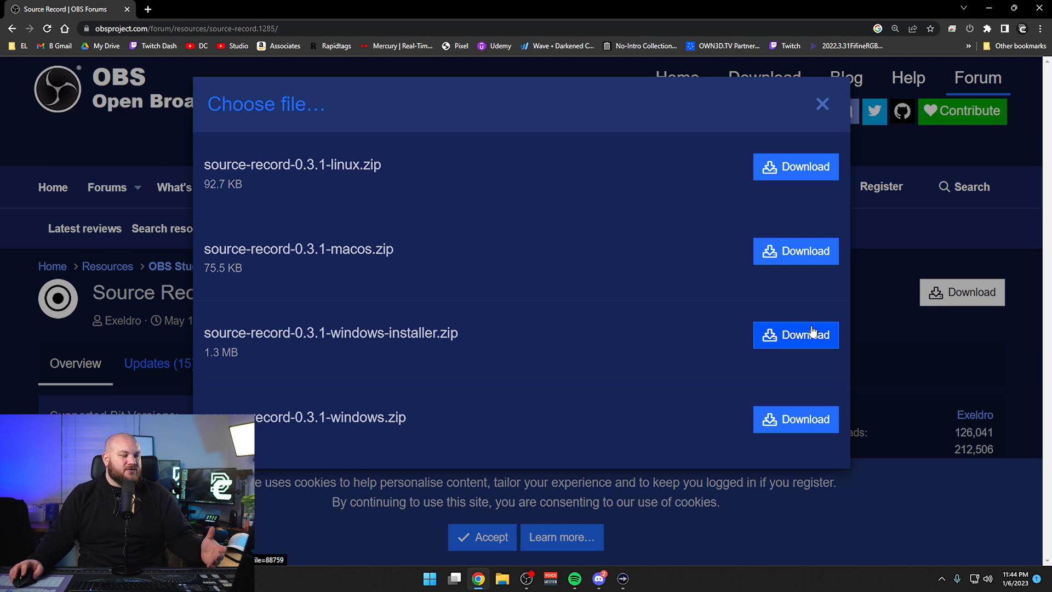
pyautogui.moveTo(758, 313)
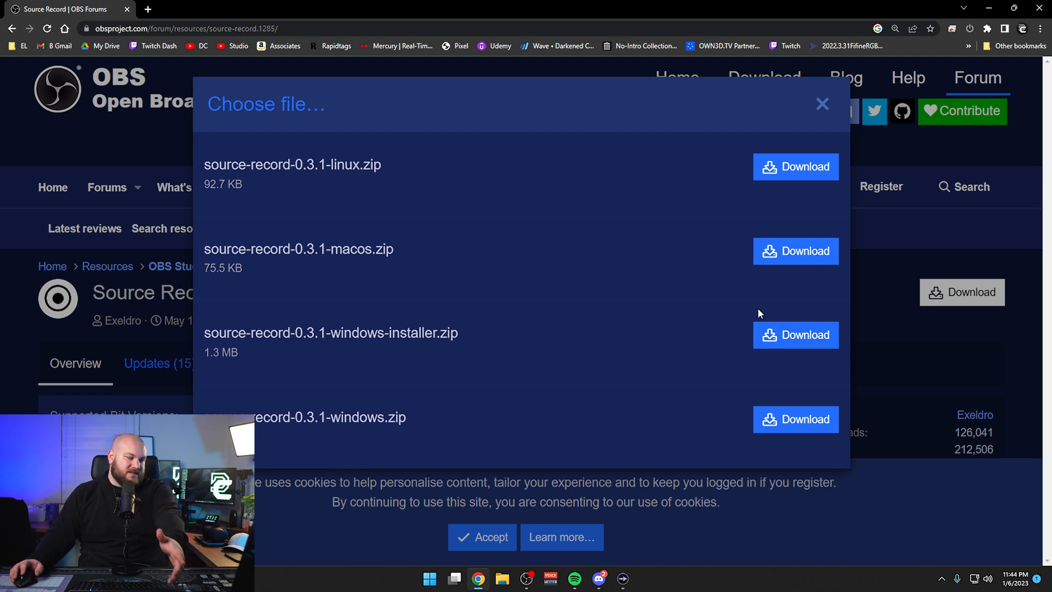
pyautogui.moveTo(403, 356)
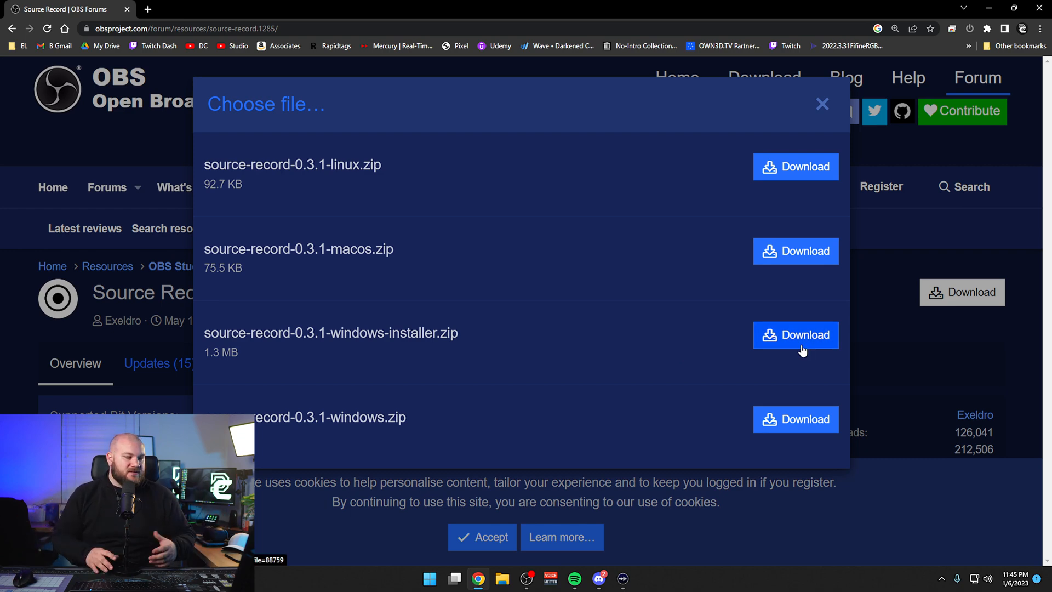
pyautogui.moveTo(822, 105)
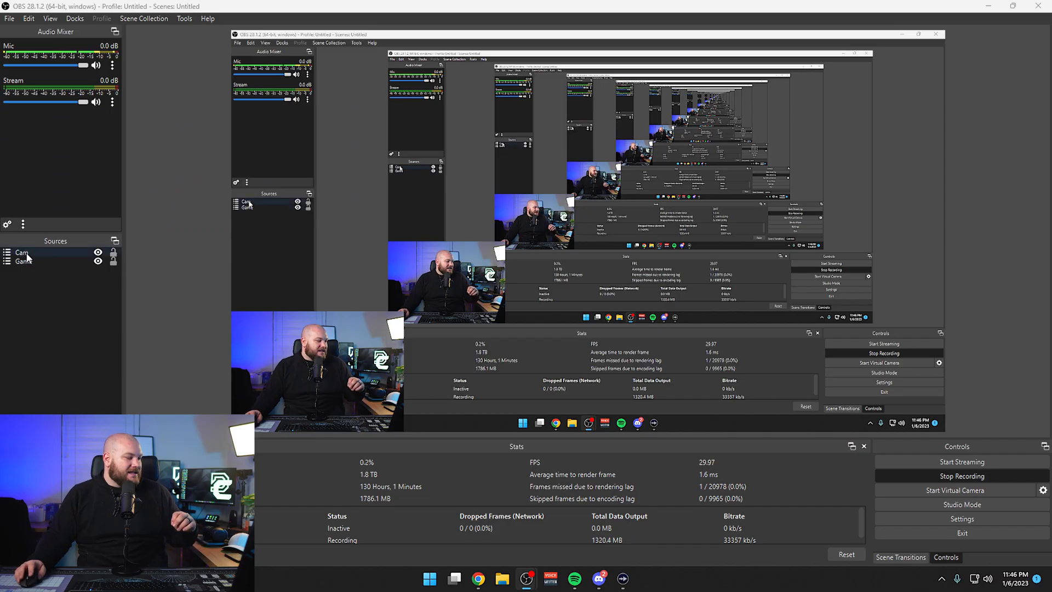
# Select the Cam source and bring up the Video Capture Device's filters
pyautogui.click(25, 261)
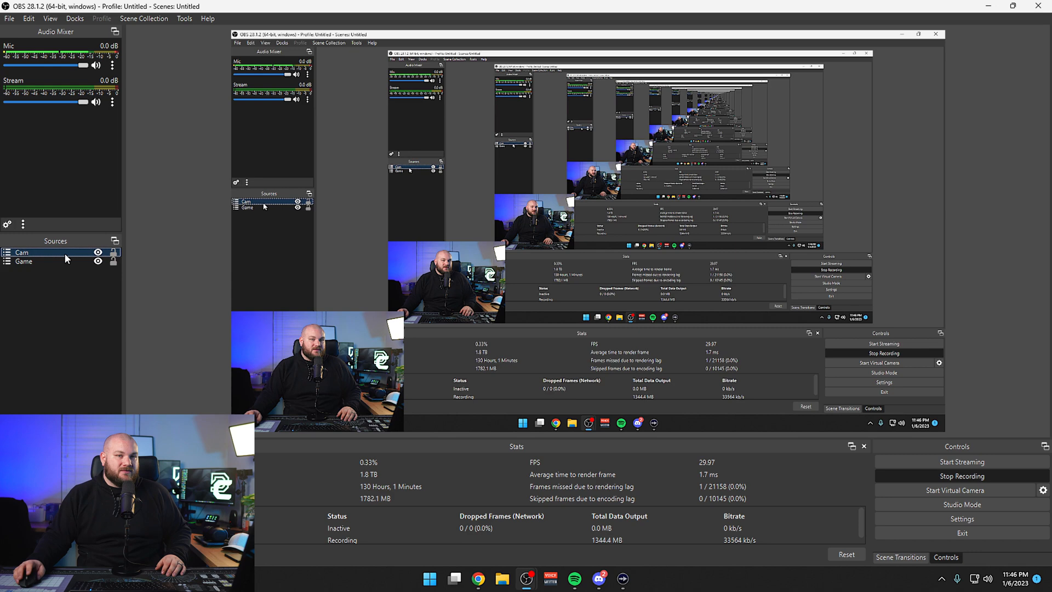
pyautogui.click(961, 504)
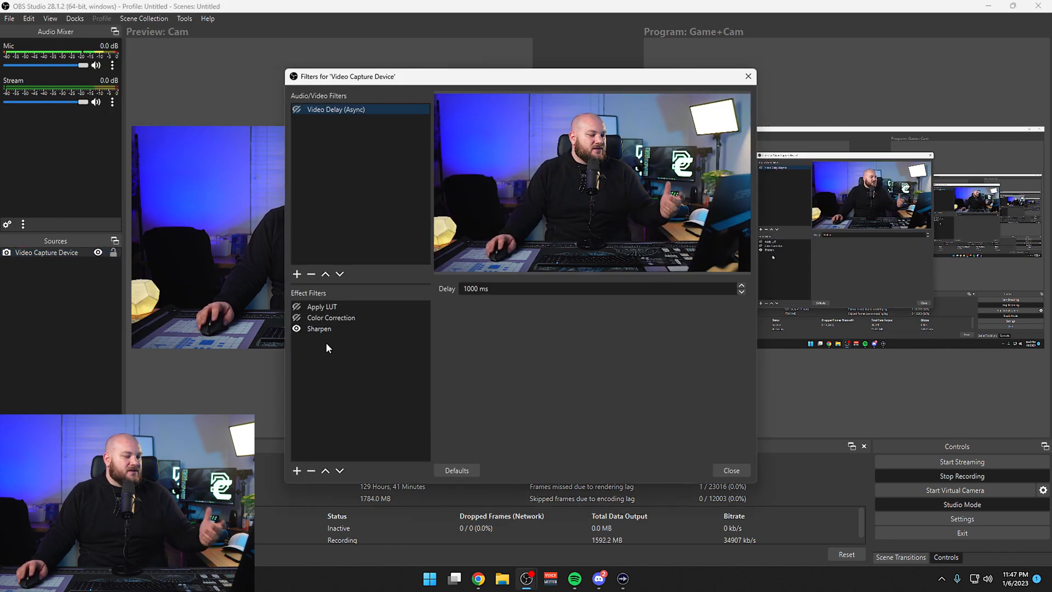
pyautogui.moveTo(335, 431)
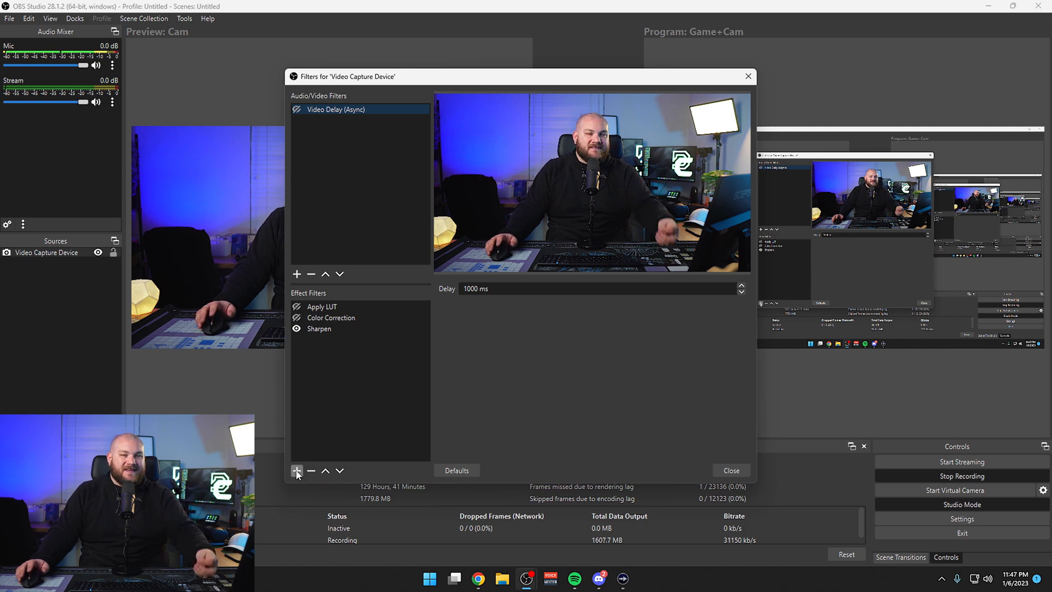
# Add a Source Record effect filter to the camera, keeping the default filter name
pyautogui.click(297, 470)
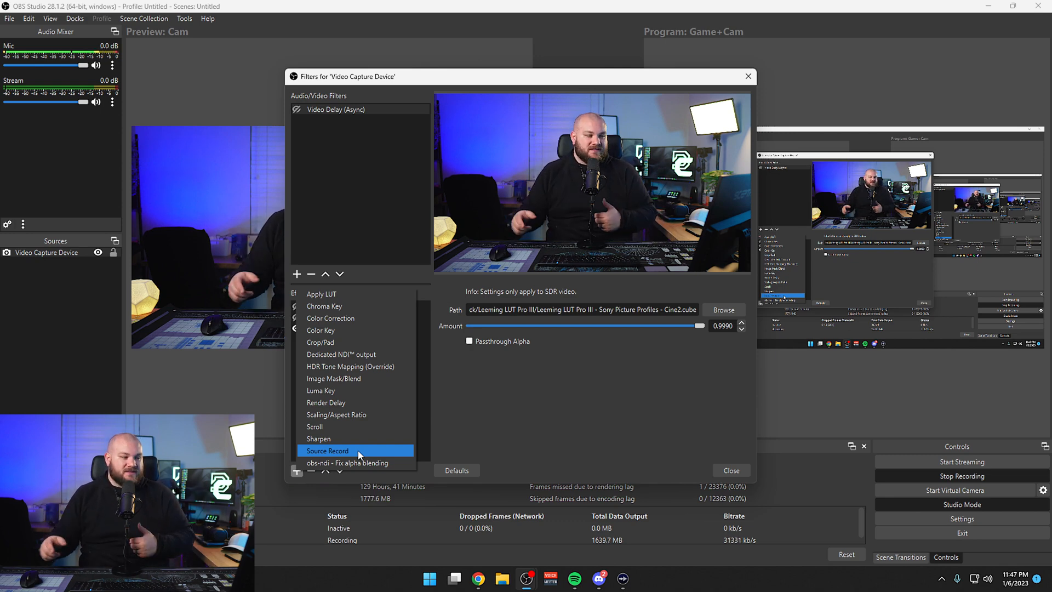
pyautogui.click(327, 451)
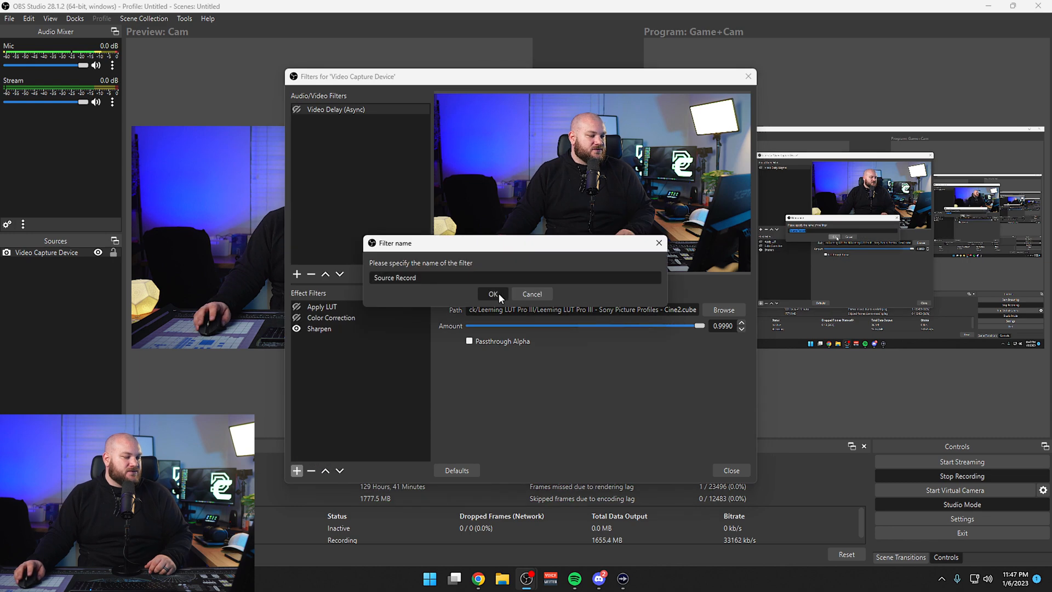
pyautogui.click(493, 293)
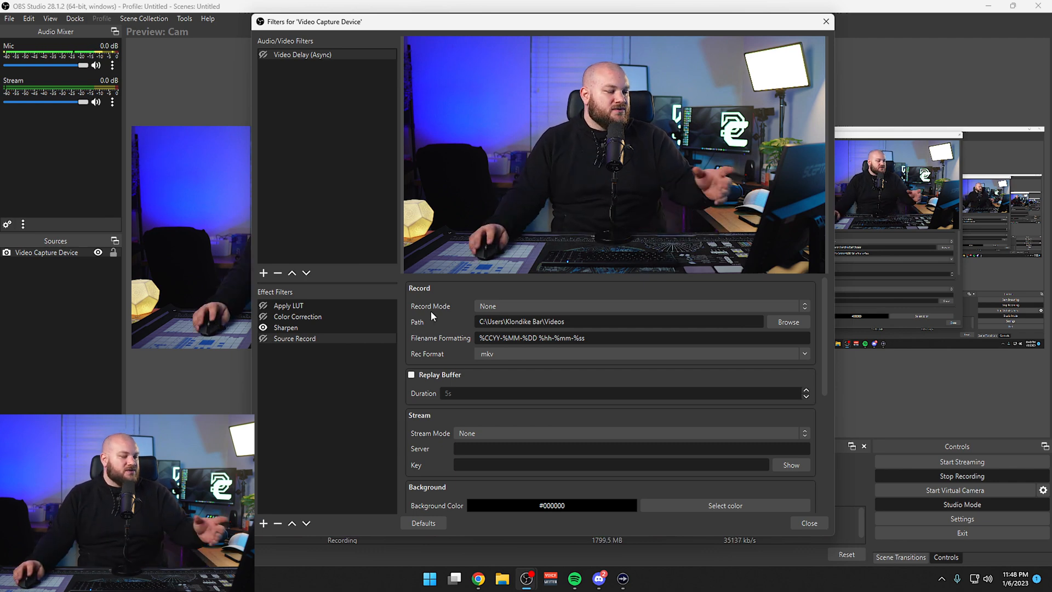
# Set Record Mode to Always and end the filename formatting with "Camera"
pyautogui.click(637, 305)
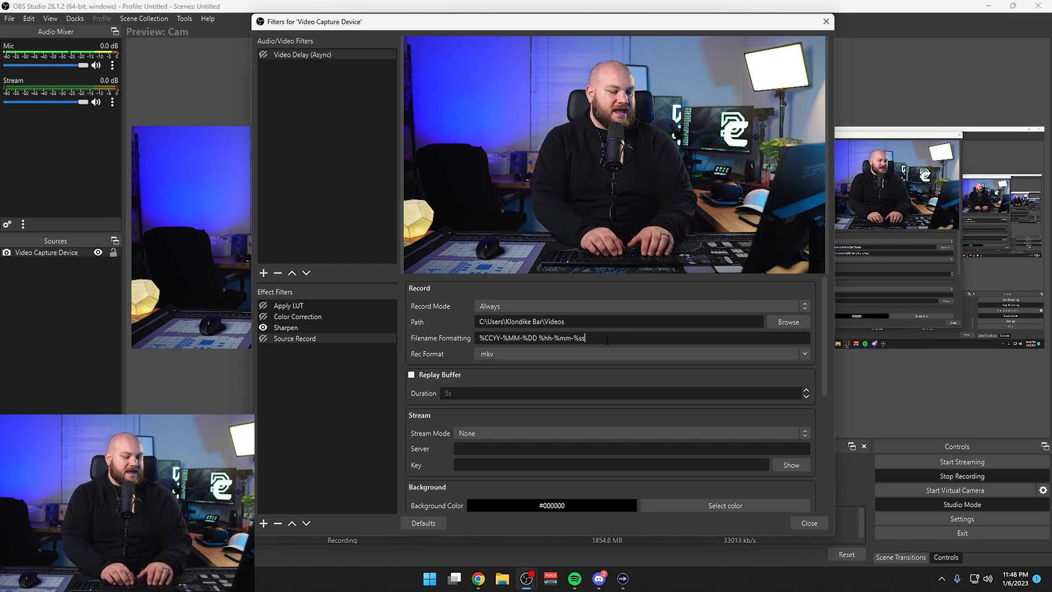
pyautogui.write('Camera')
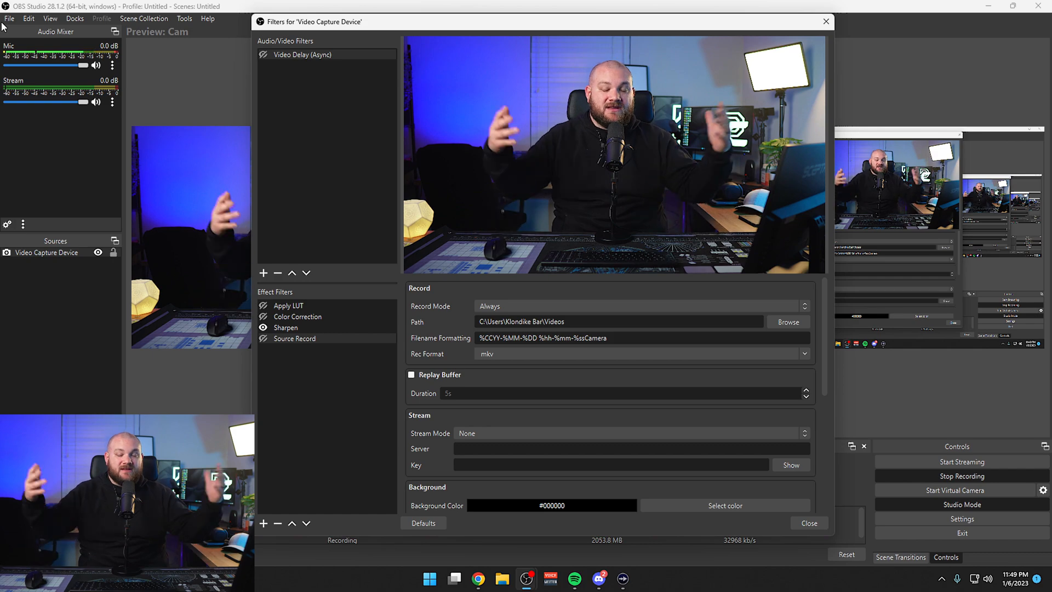
# Use the NVENC encoder at 10000 Kbps with a 2-second keyframe interval
pyautogui.scroll(-3)
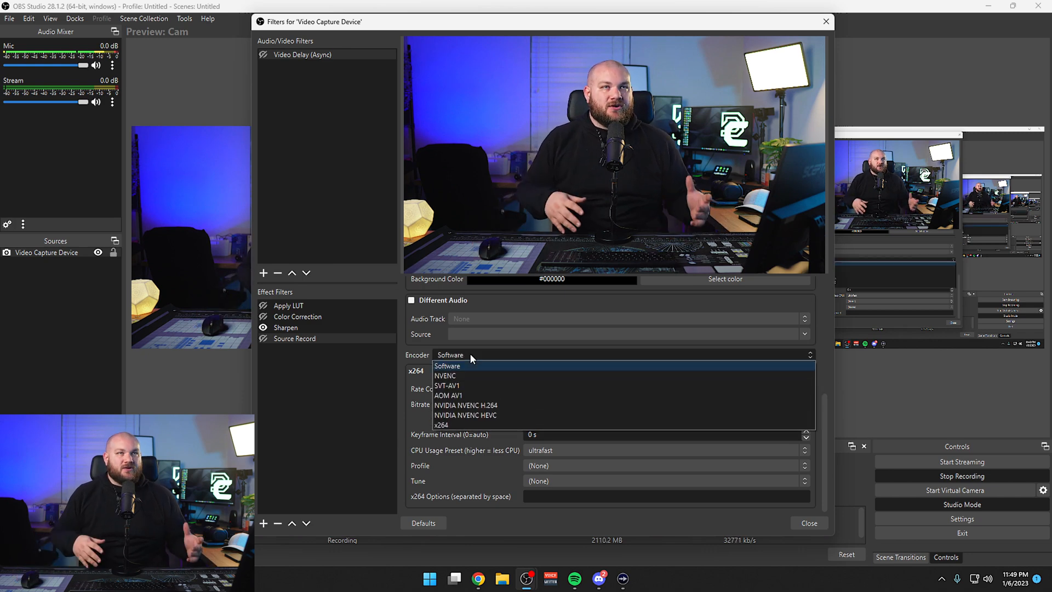
pyautogui.moveTo(481, 395)
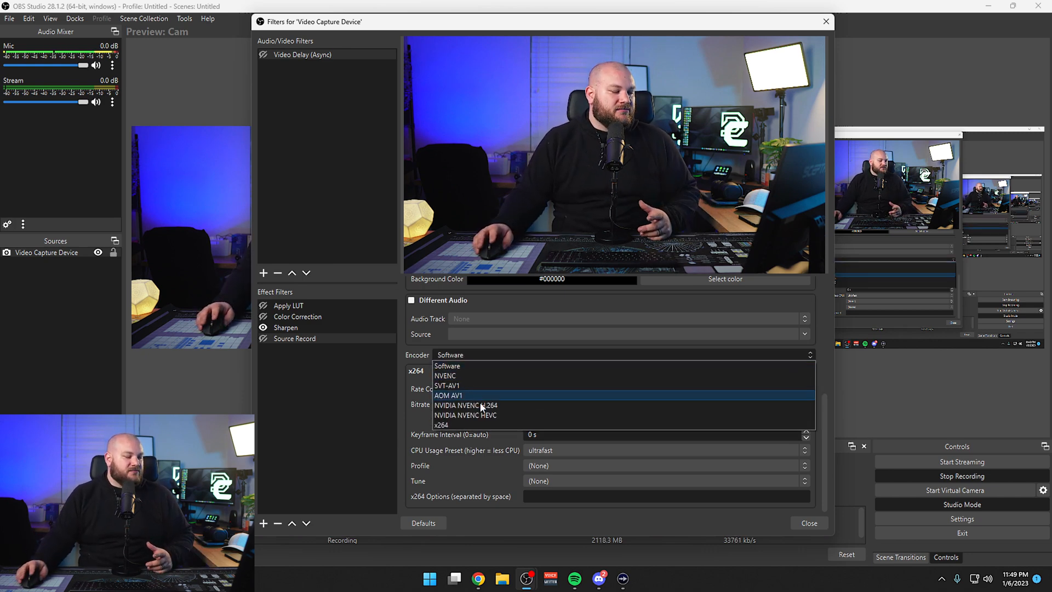
pyautogui.moveTo(466, 404)
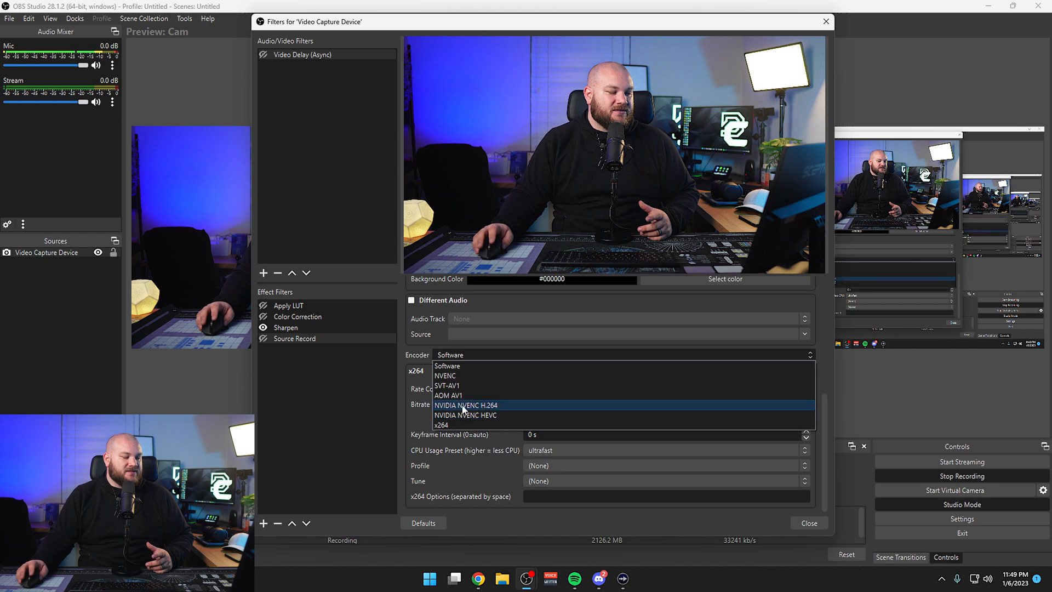
pyautogui.moveTo(461, 379)
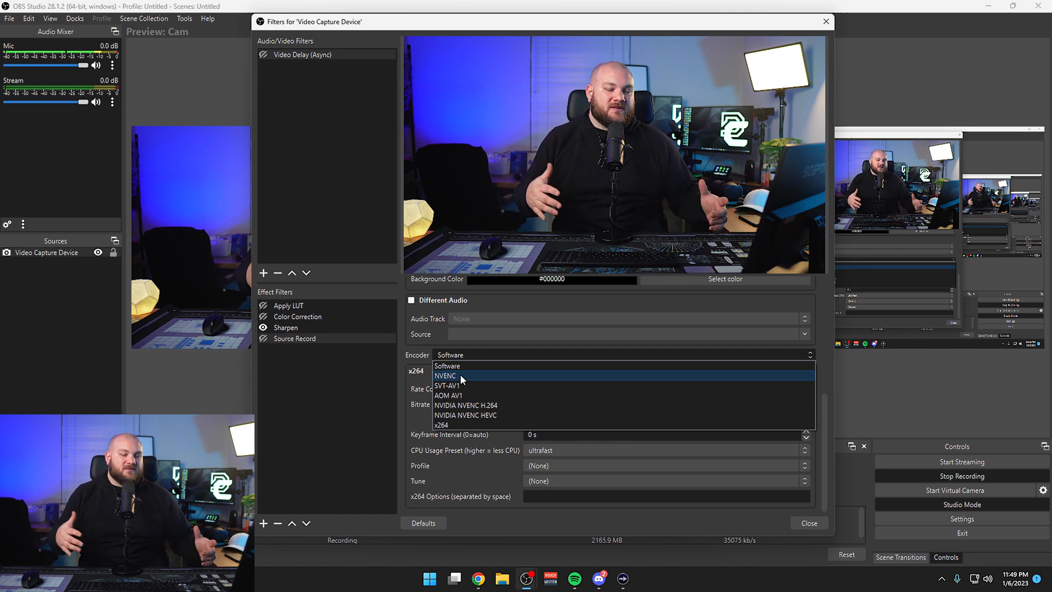
pyautogui.moveTo(448, 365)
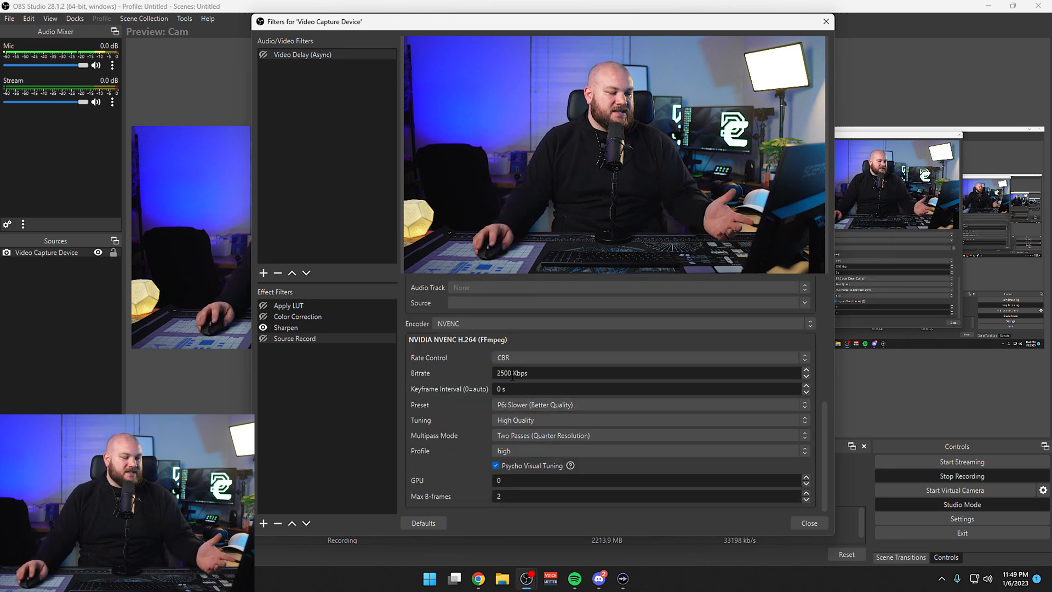
pyautogui.tripleClick(511, 372)
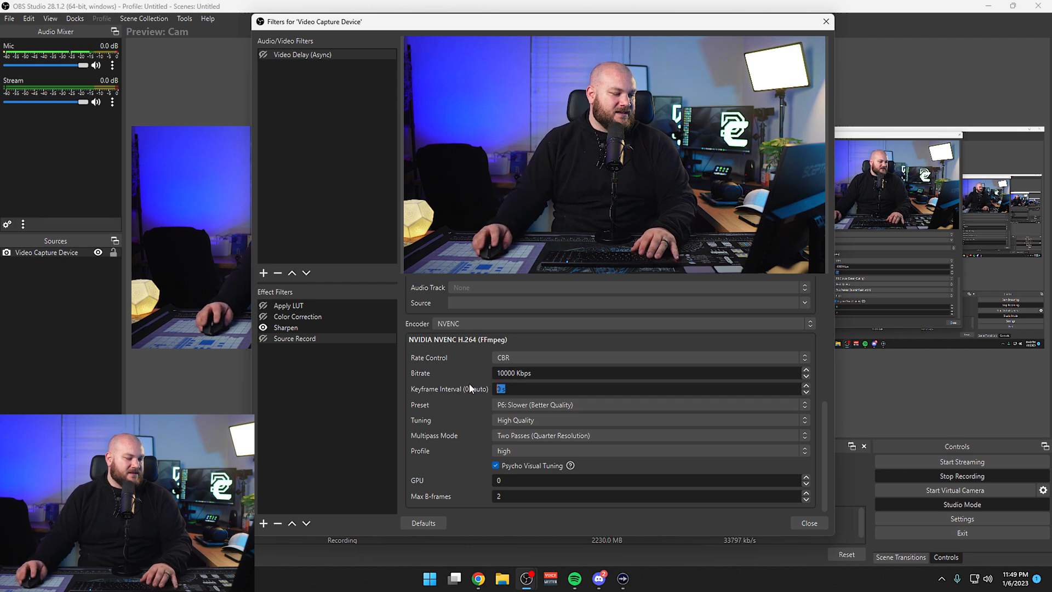
pyautogui.write('2')
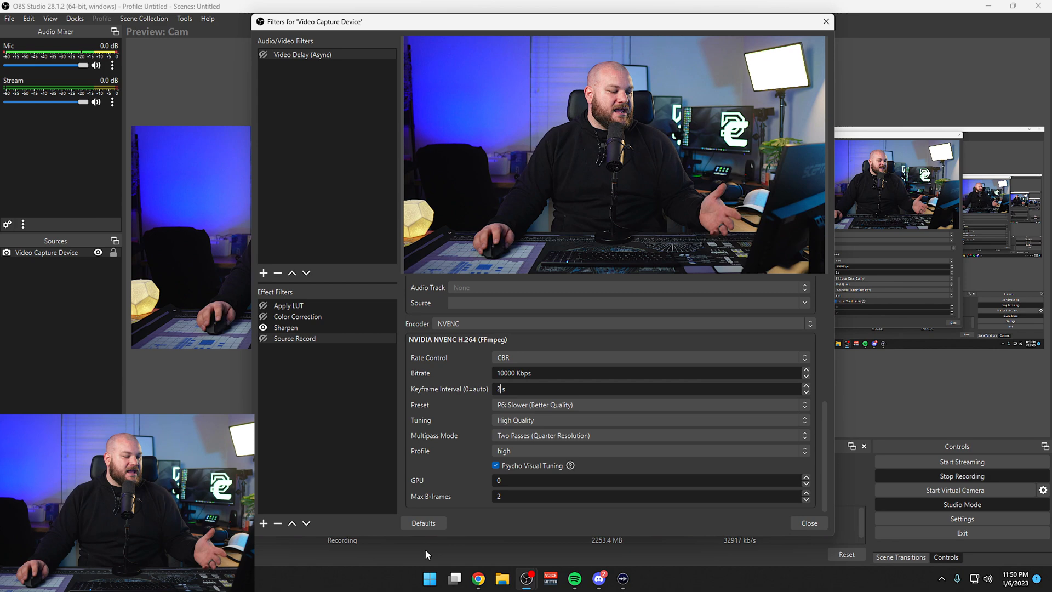
# Play the recorded Camera clip from the Videos folder in Media Player, then close player and folder
pyautogui.click(501, 577)
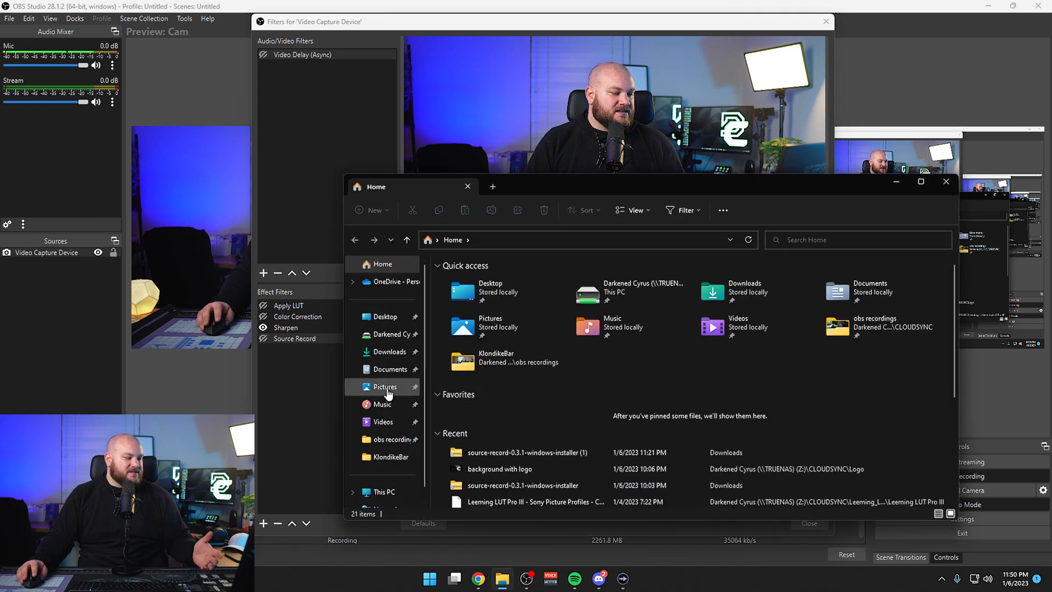
pyautogui.click(383, 422)
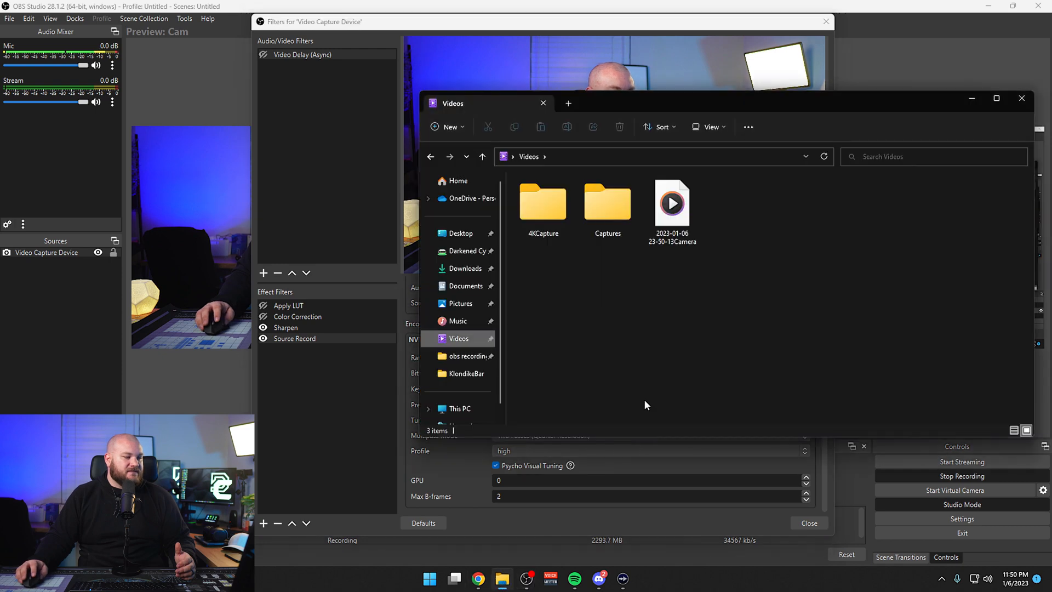
pyautogui.moveTo(672, 204)
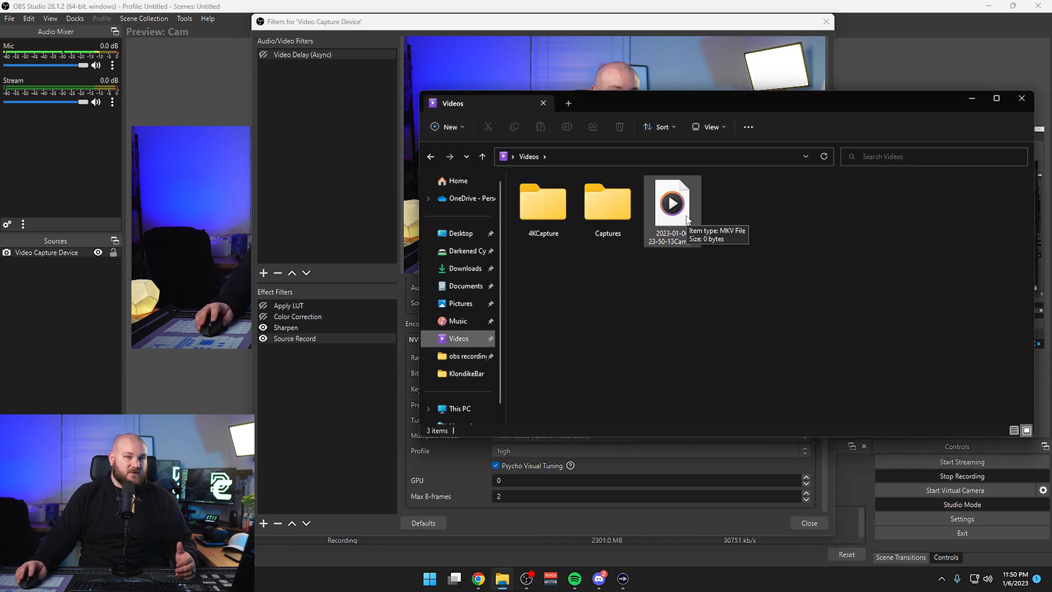
pyautogui.moveTo(357, 352)
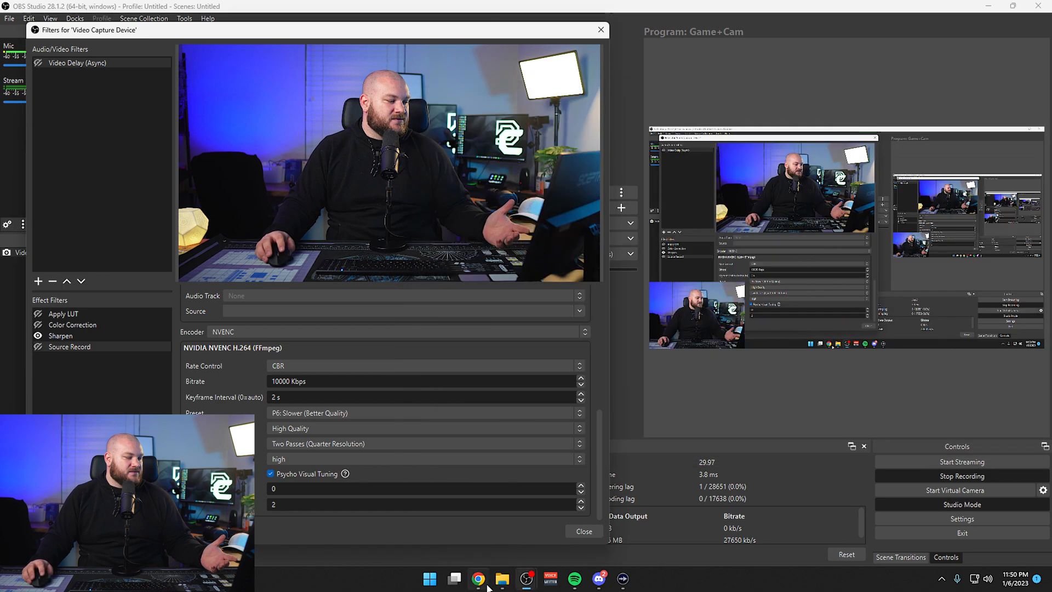
pyautogui.click(502, 577)
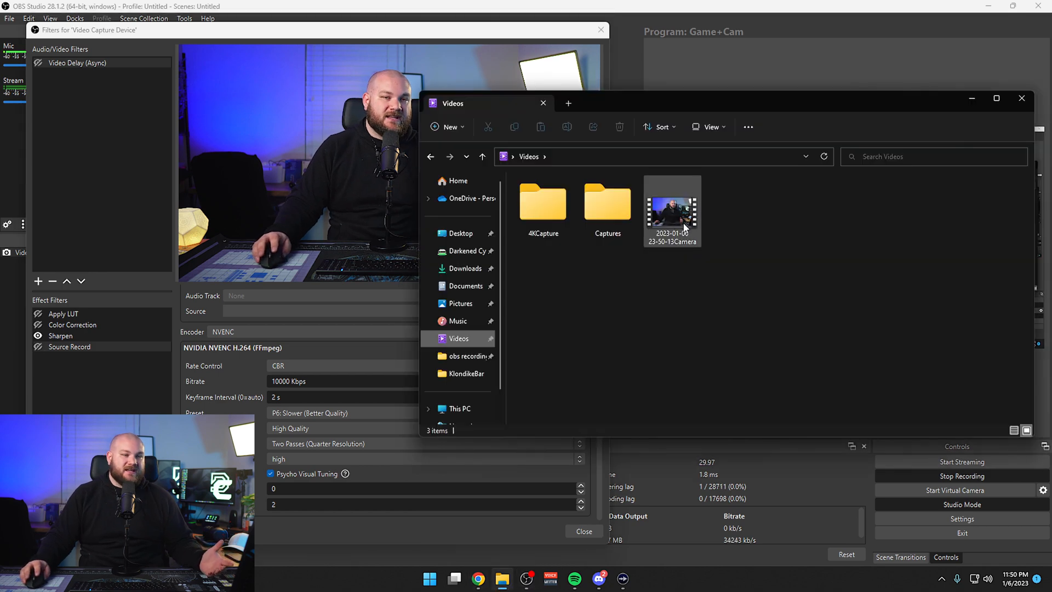
pyautogui.doubleClick(672, 210)
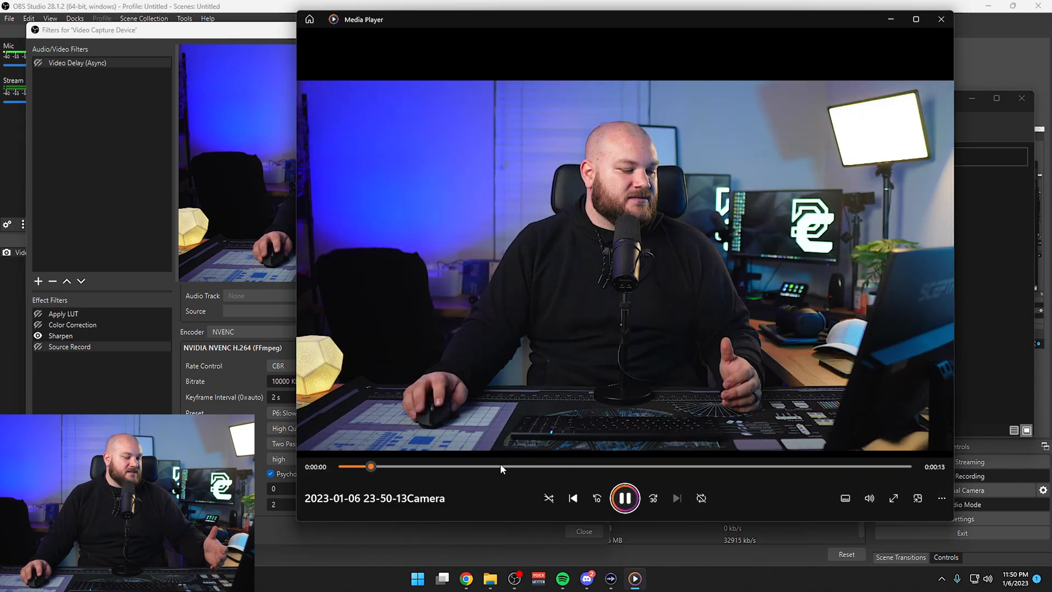
pyautogui.click(940, 18)
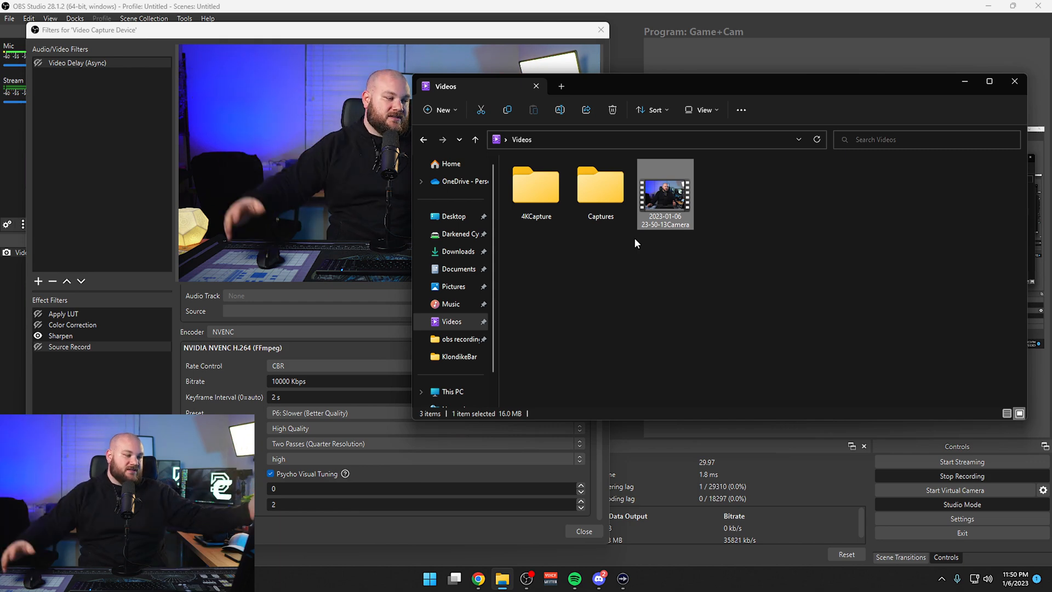
pyautogui.moveTo(1014, 81)
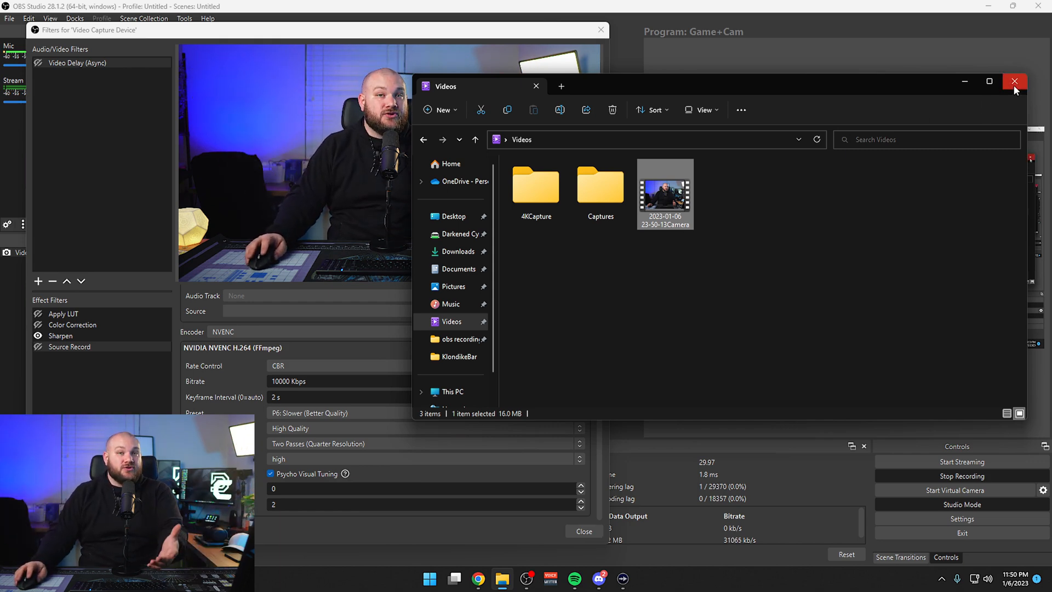
pyautogui.click(1014, 81)
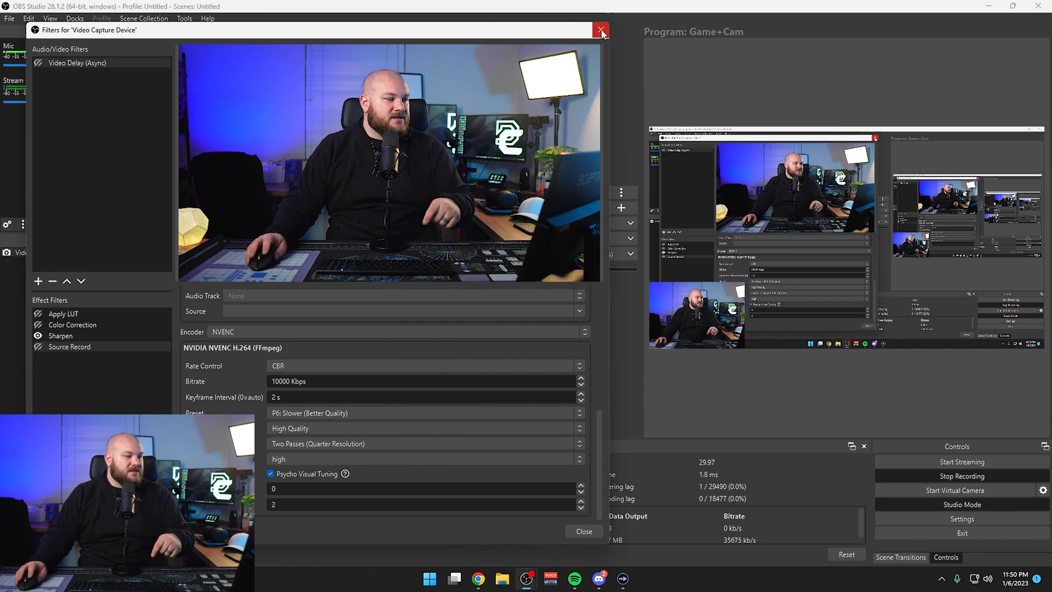
# Close the filters, bring up Settings > Hotkeys and scroll through the Source Record shortcuts
pyautogui.click(601, 31)
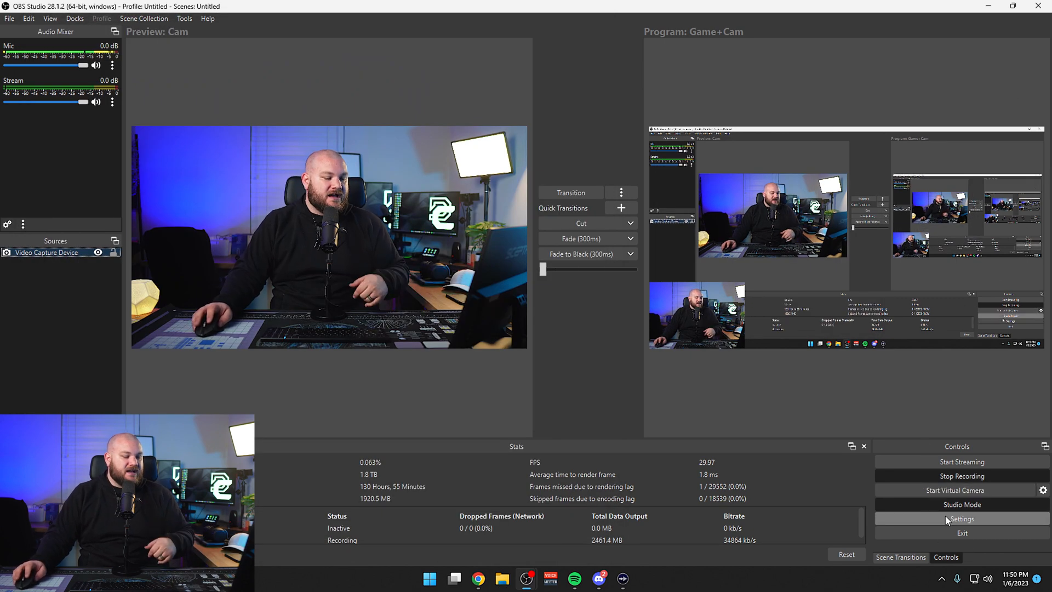
pyautogui.click(962, 519)
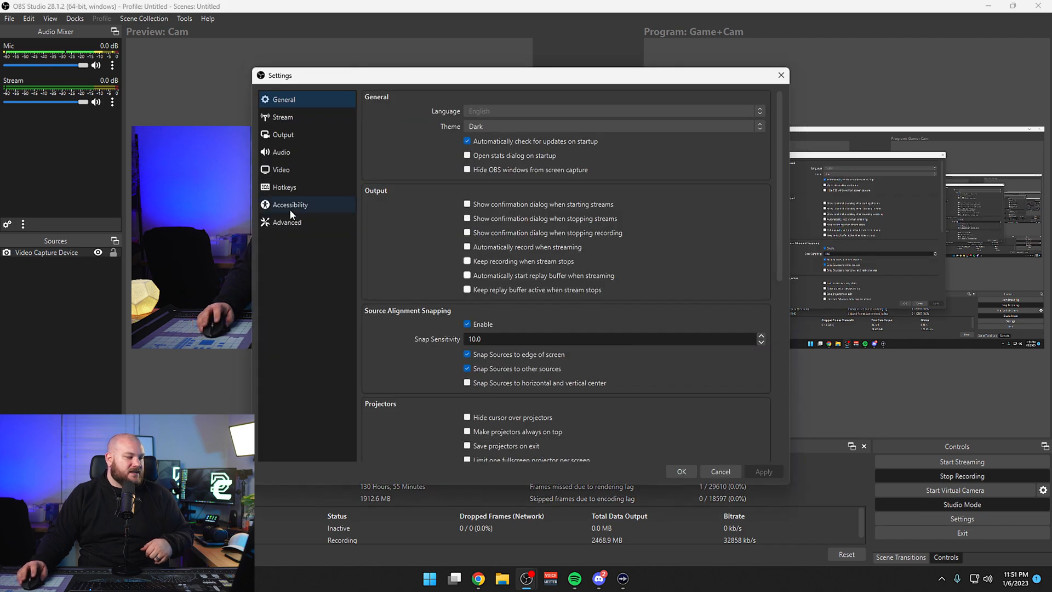
pyautogui.click(284, 187)
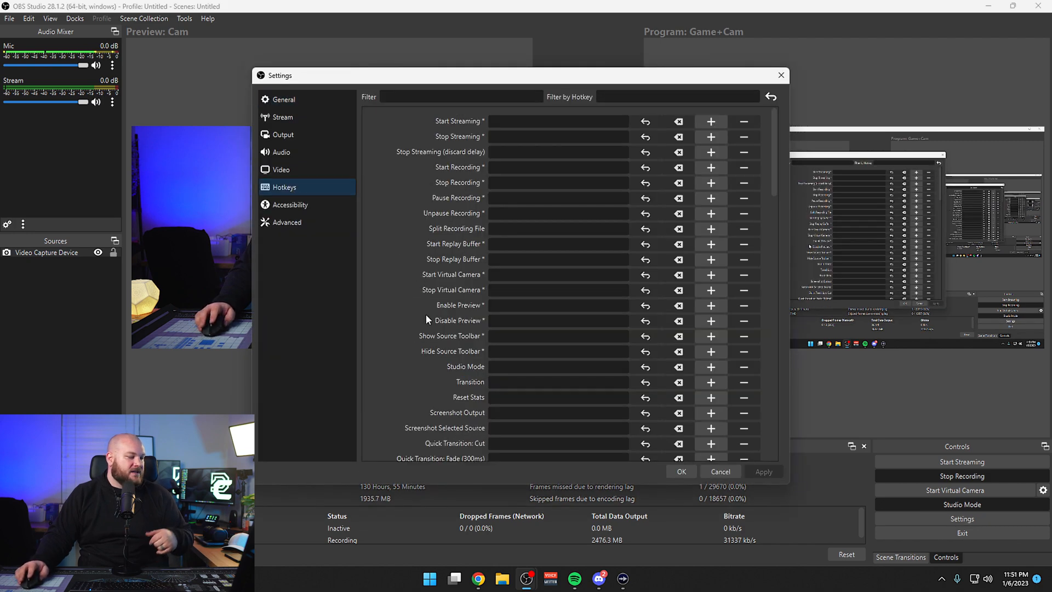
pyautogui.scroll(-3)
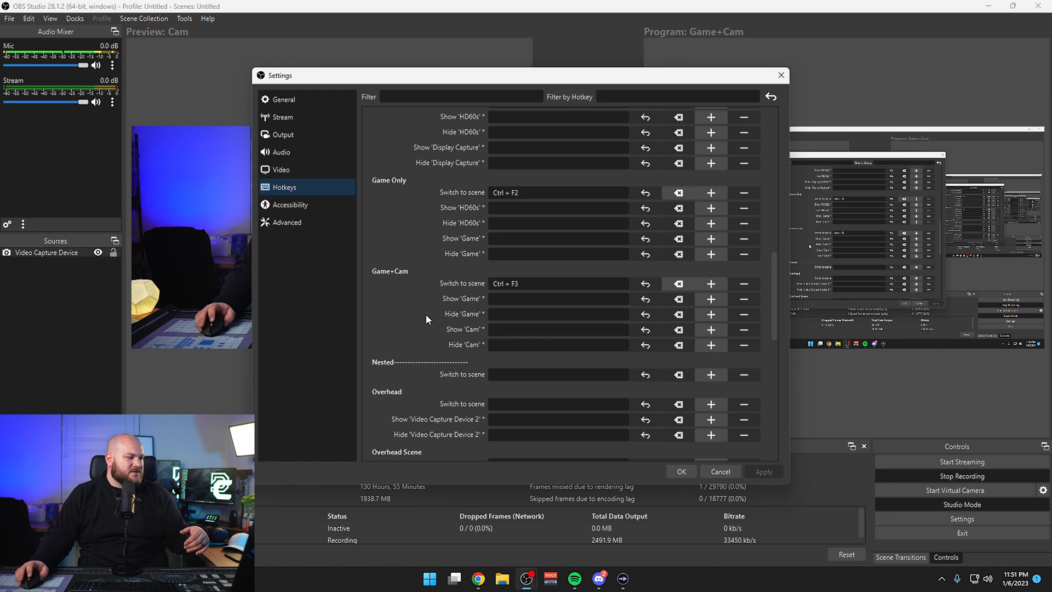
pyautogui.scroll(3)
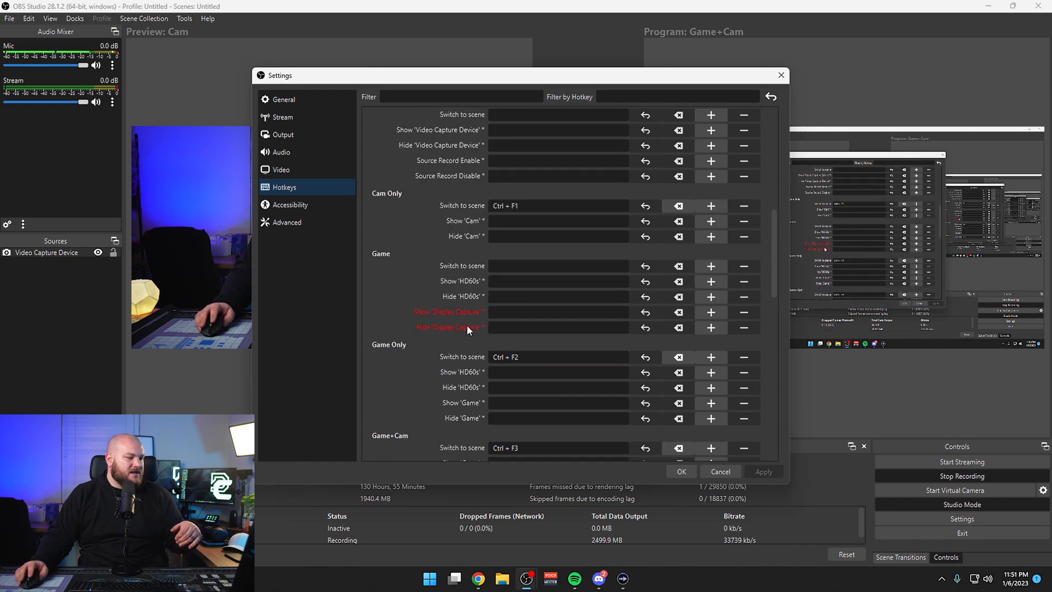
pyautogui.scroll(-3)
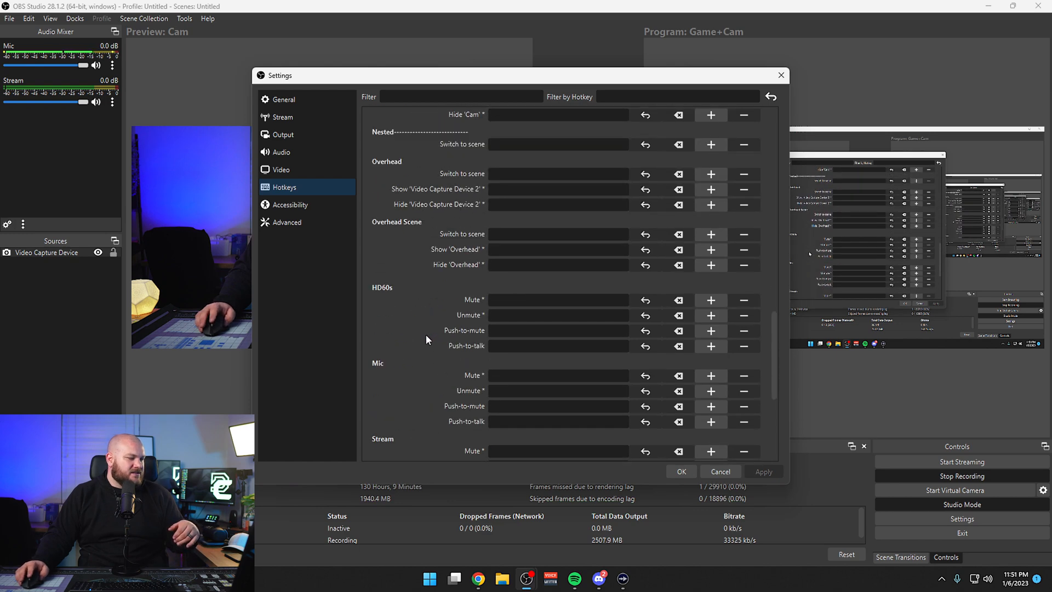
pyautogui.scroll(-3)
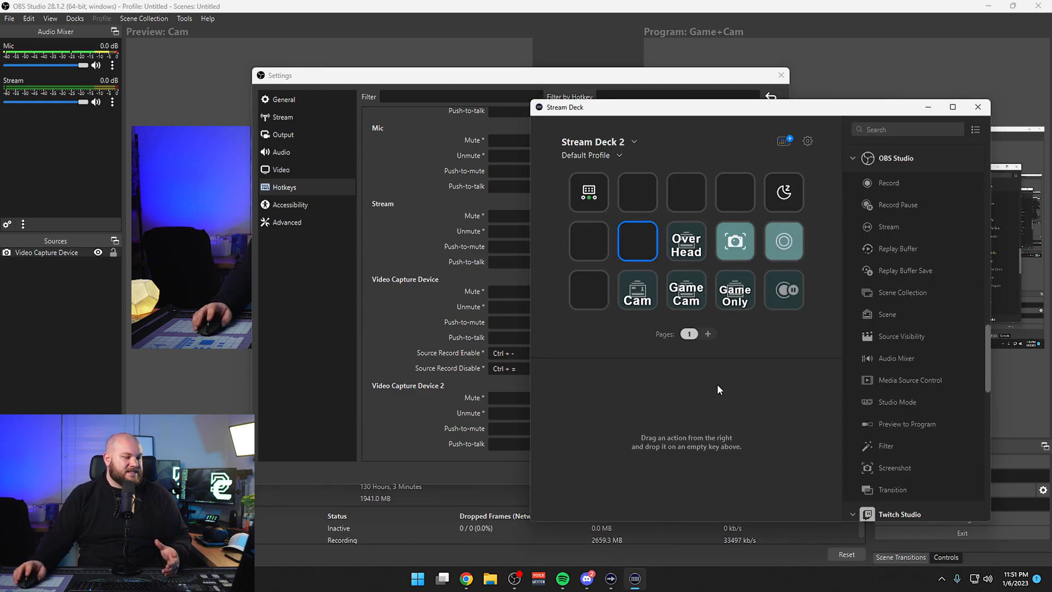
pyautogui.moveTo(891, 458)
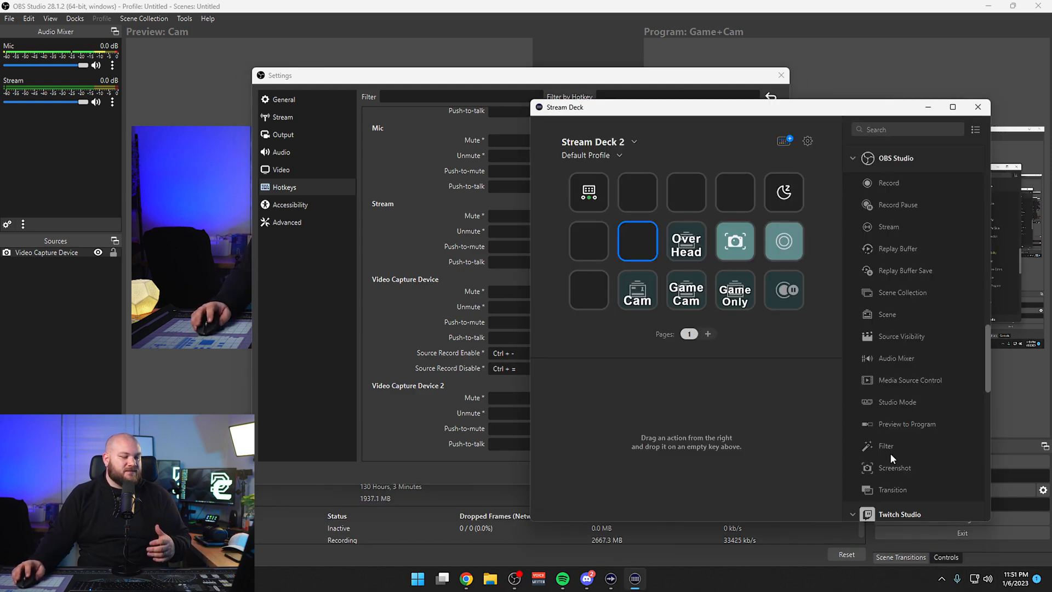
# Assign an OBS Studio Filter action to an empty key targeting Video Capture Device's Source Record filter
pyautogui.click(636, 241)
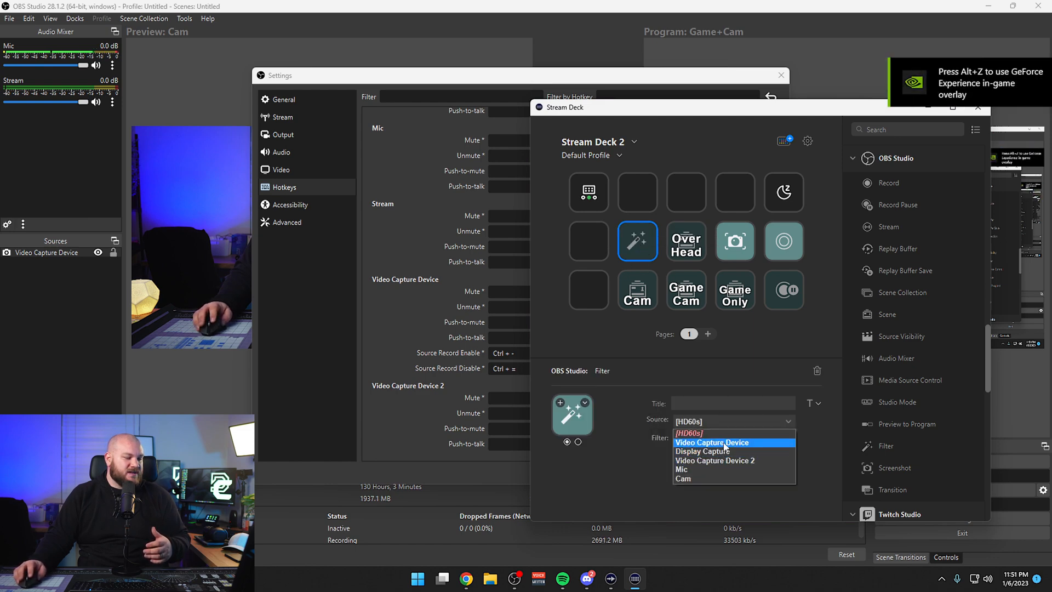
pyautogui.click(711, 442)
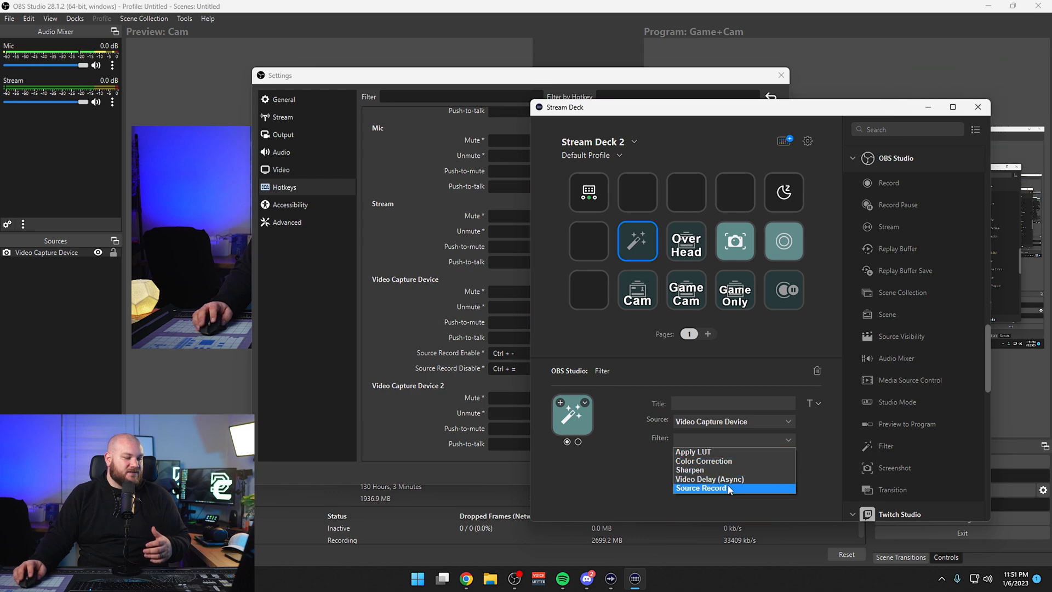
pyautogui.click(701, 488)
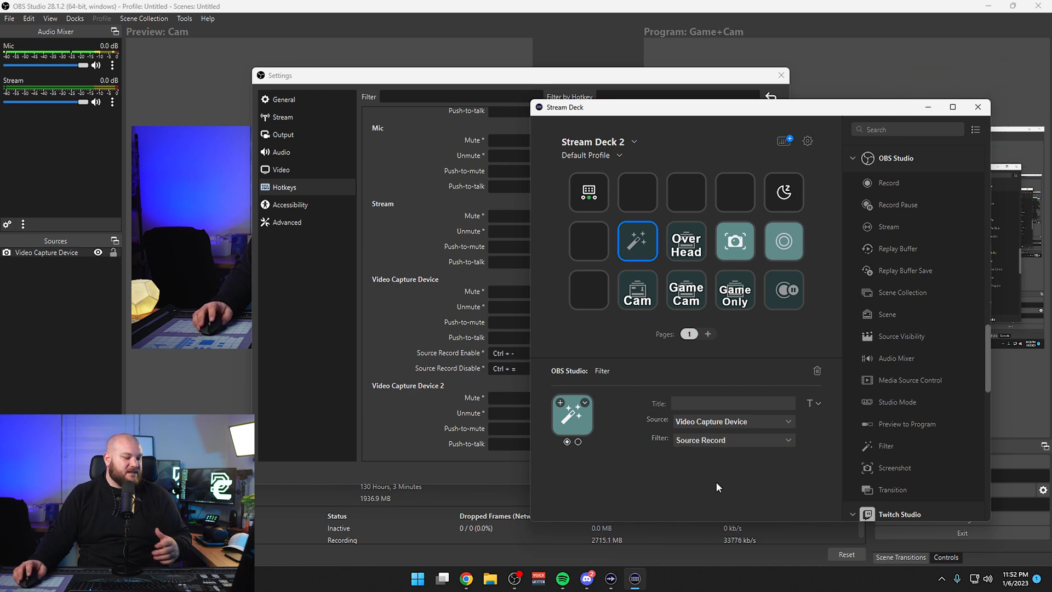
pyautogui.moveTo(76, 304)
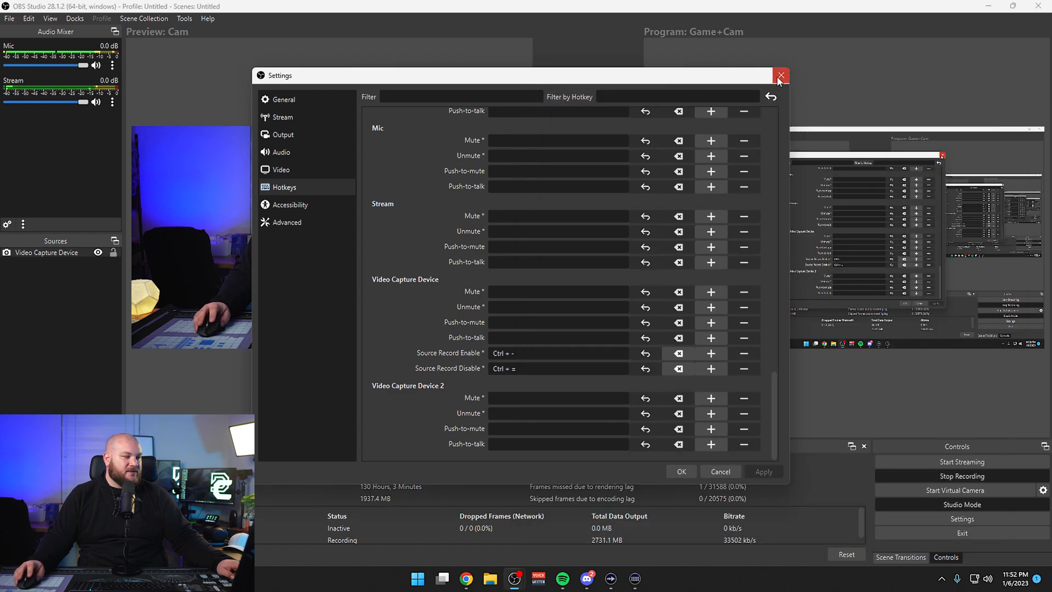
pyautogui.click(780, 74)
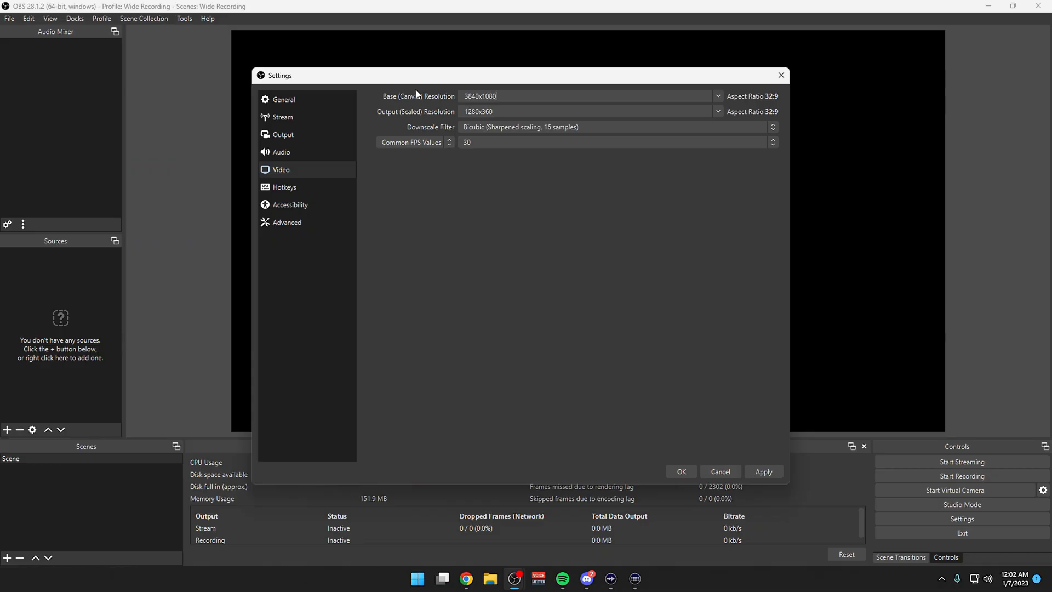
# Set Output (Scaled) Resolution to 3840x1080 and confirm to close Settings
pyautogui.write('3840x1080')
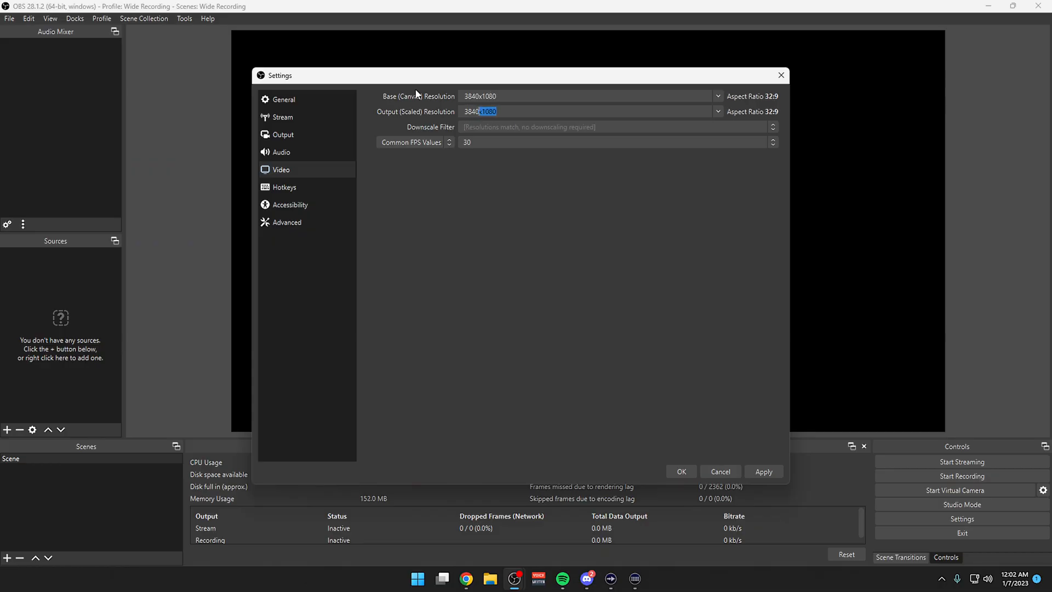
pyautogui.click(680, 472)
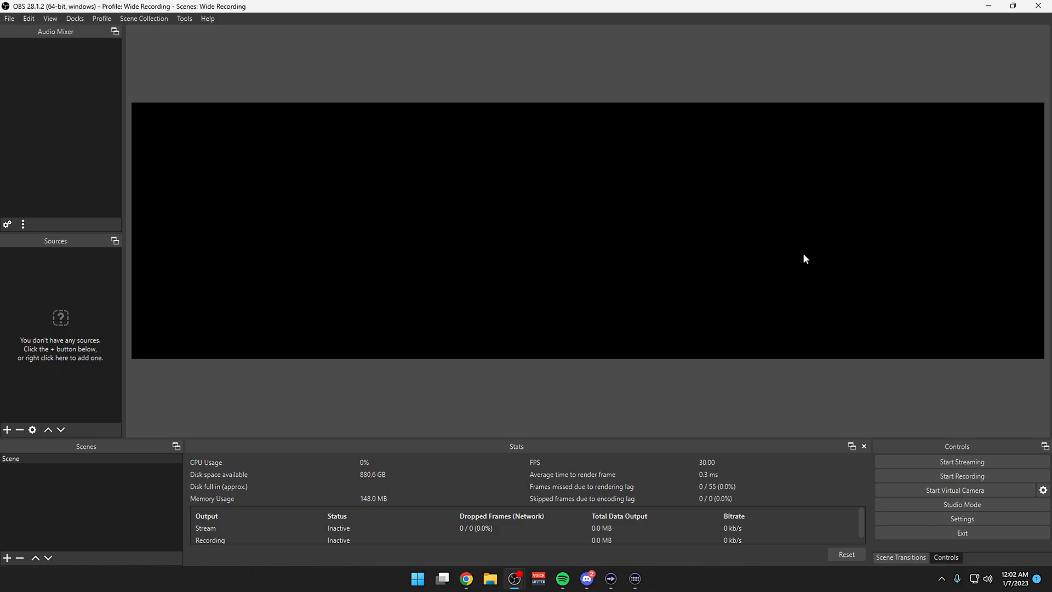
pyautogui.moveTo(392, 268)
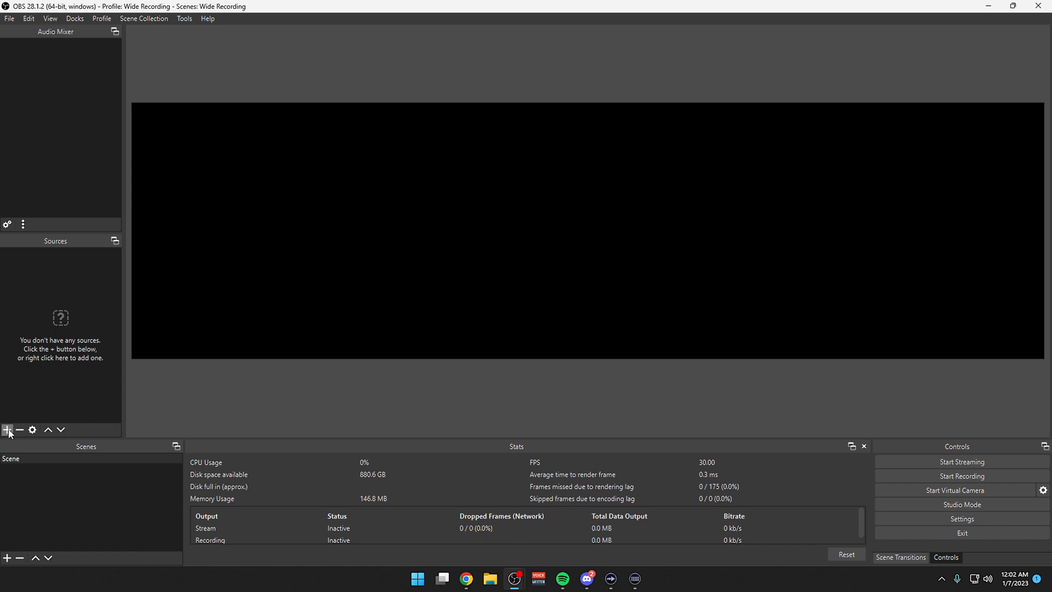
# Add a new Display Capture source and accept its default properties
pyautogui.click(7, 430)
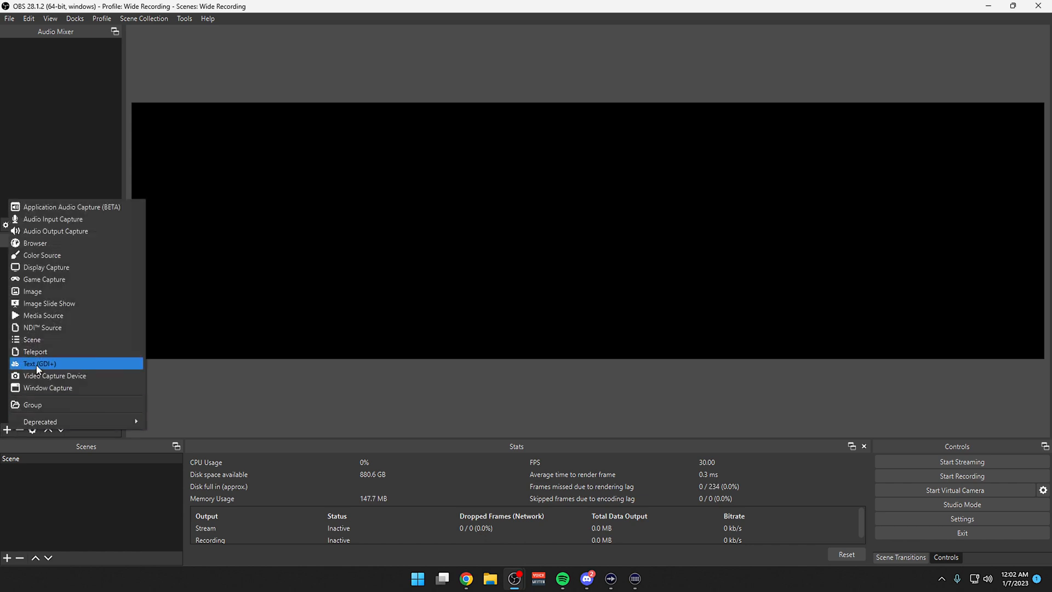
pyautogui.moveTo(47, 279)
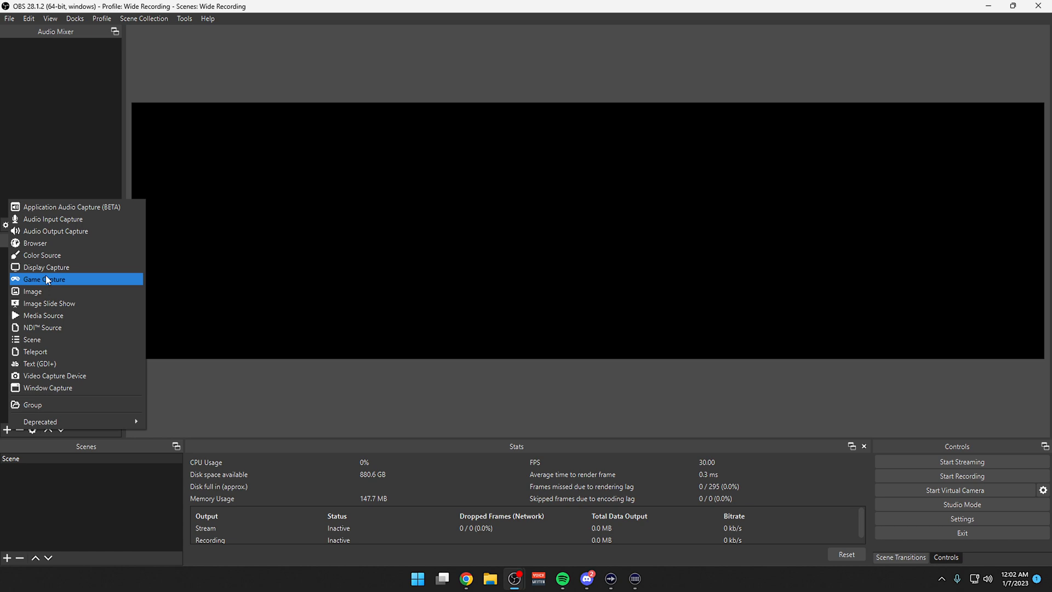
pyautogui.click(47, 267)
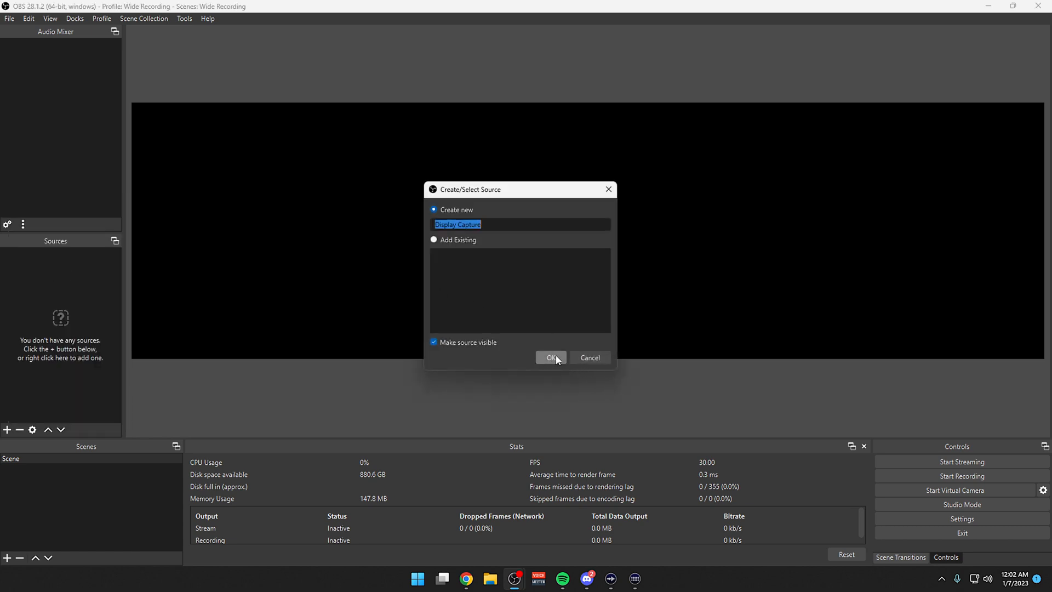
pyautogui.click(550, 356)
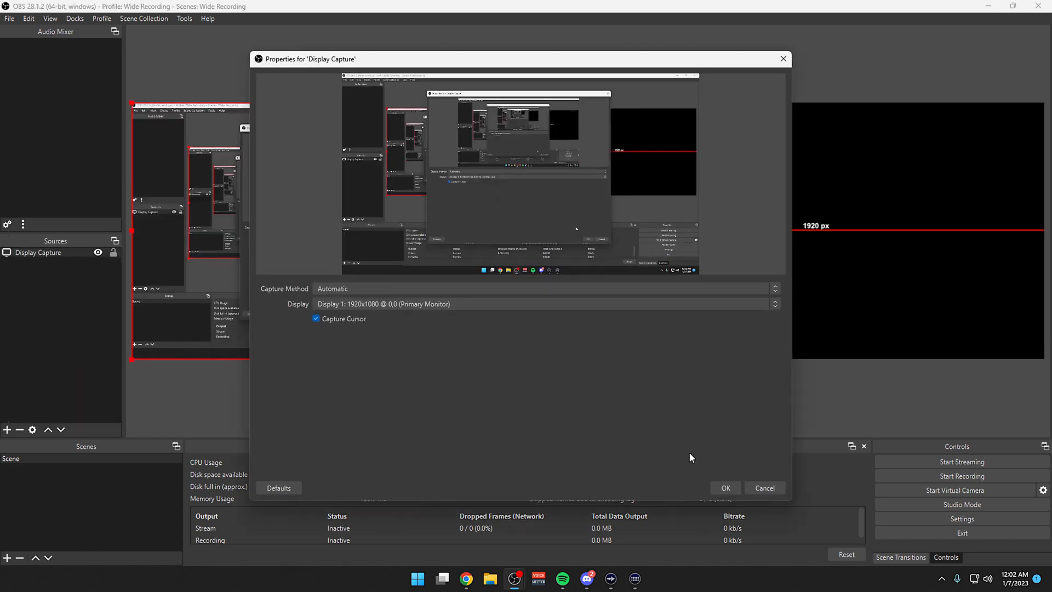
pyautogui.click(725, 487)
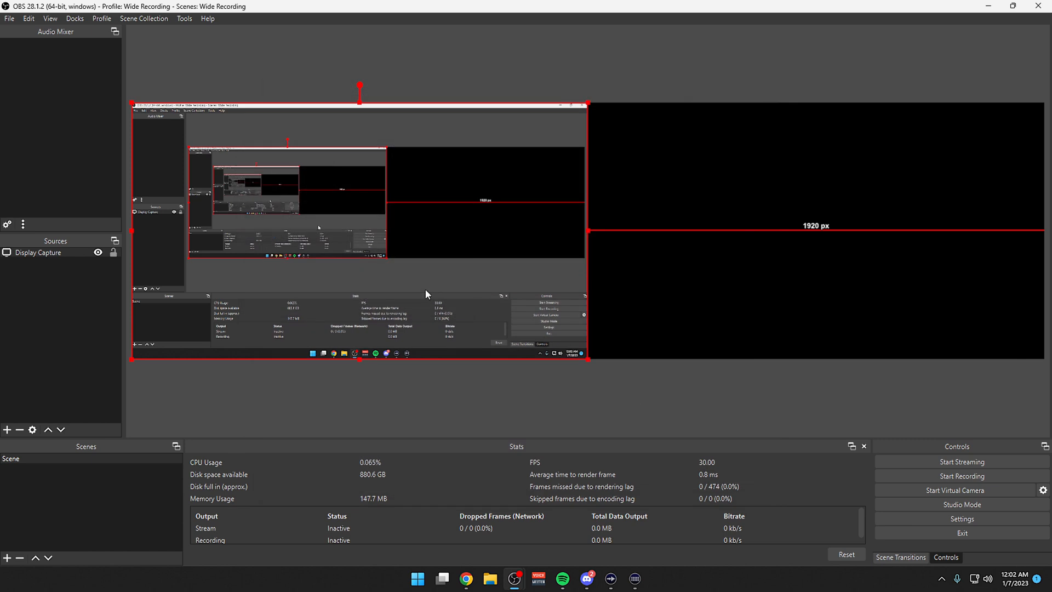
# Place the camera beside the display capture and start recording the wide layout
pyautogui.click(442, 425)
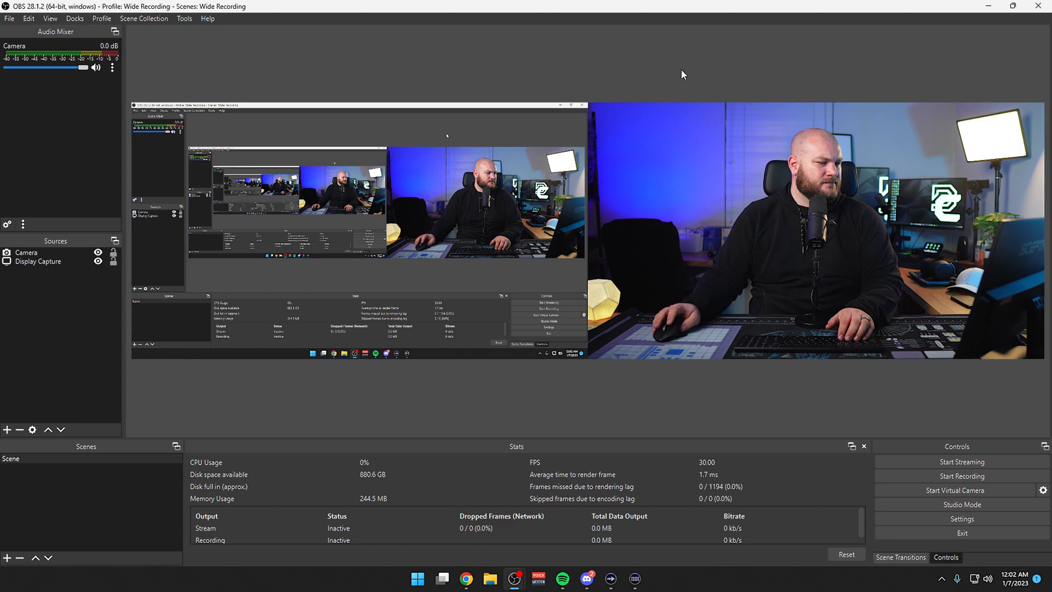
pyautogui.click(960, 475)
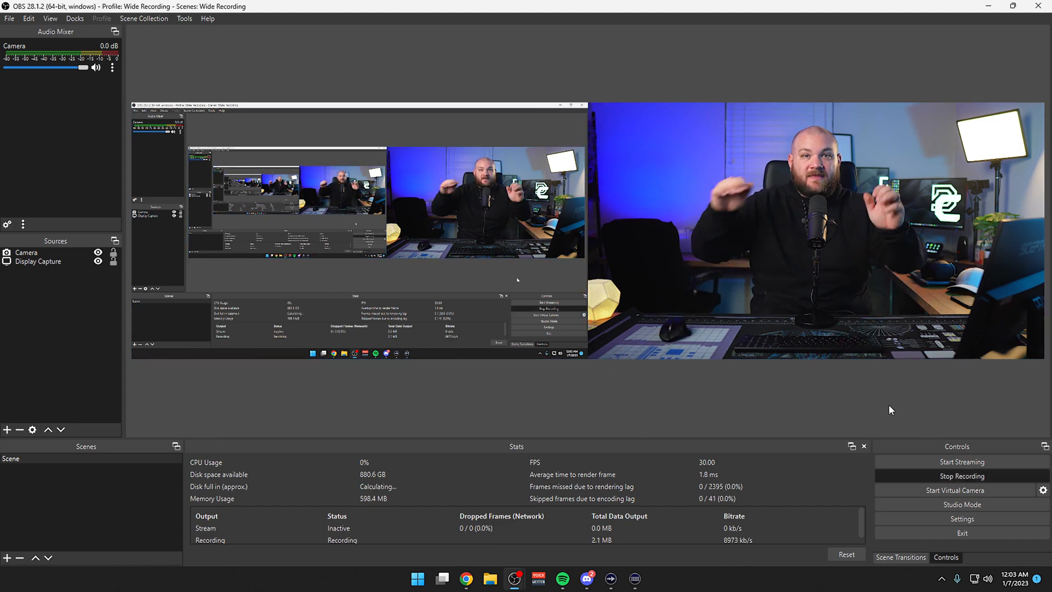